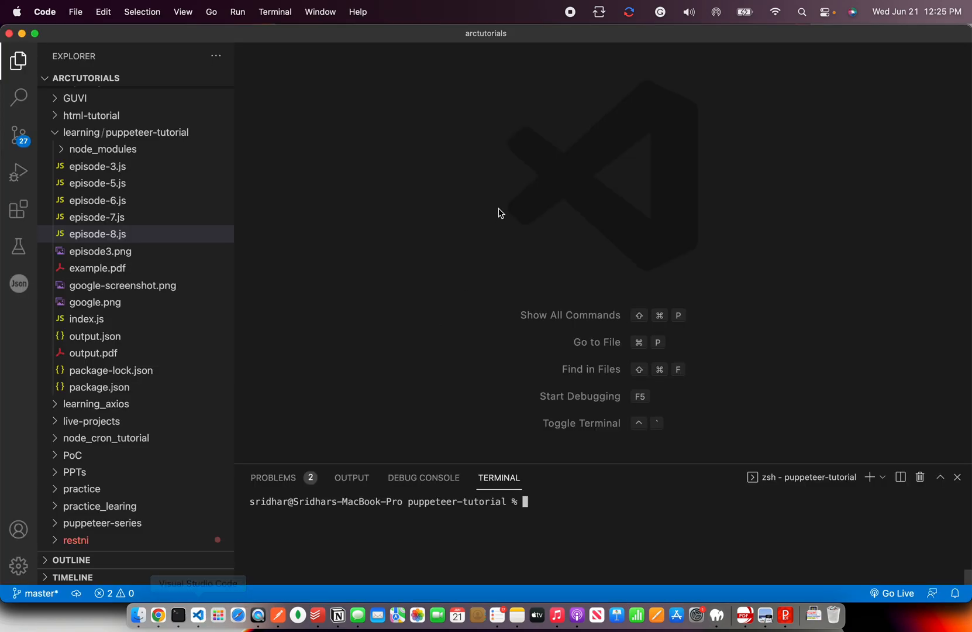
Create a new file named episode-9.js in the puppeteer-tutorial folder.
{"action": "left_click", "coordinate": [75, 11]}
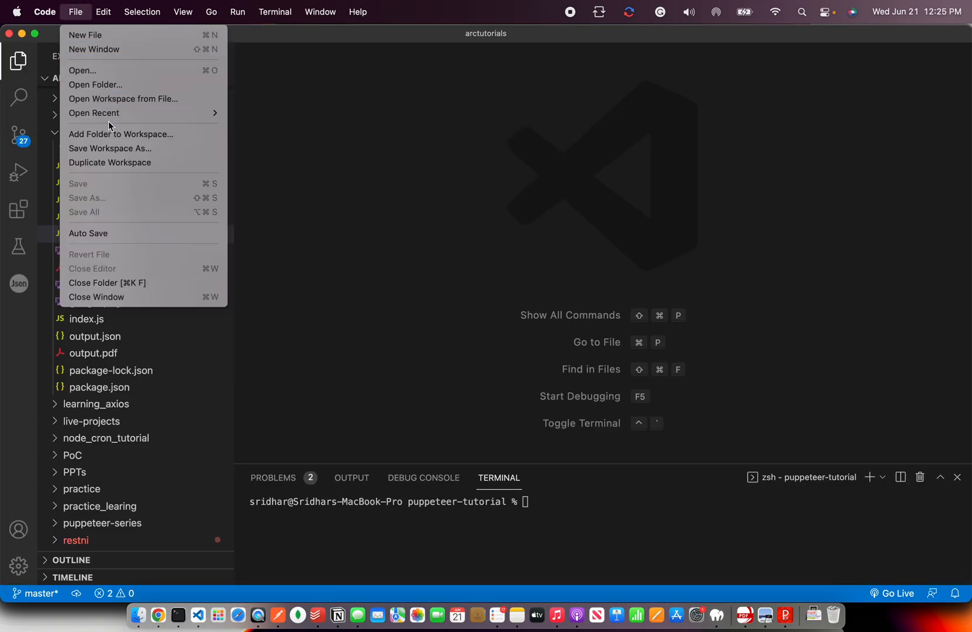
{"action": "left_click", "coordinate": [75, 12]}
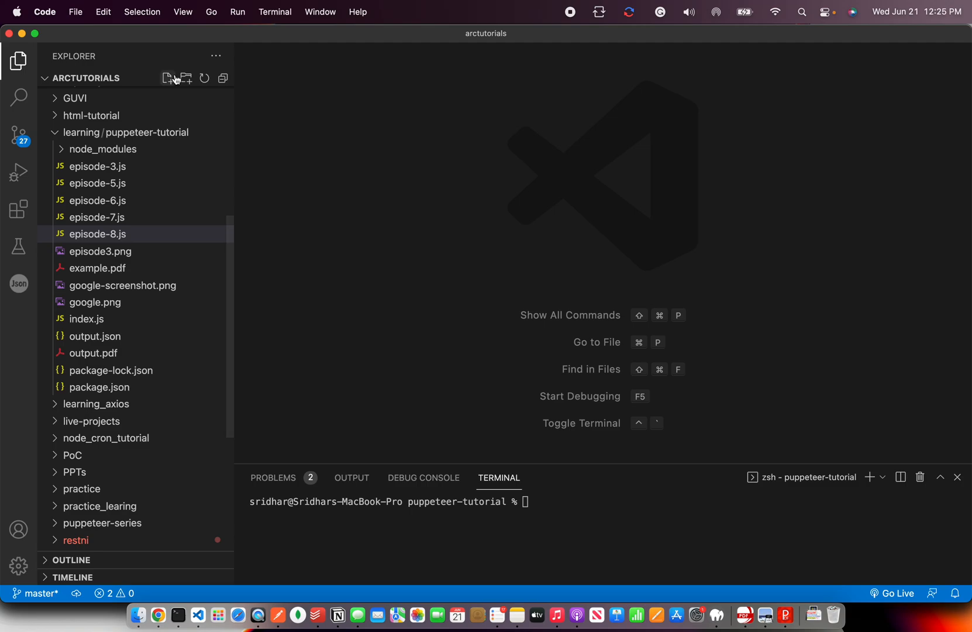
{"action": "left_click", "coordinate": [167, 78]}
{"action": "type", "text": "episode-9.js"}
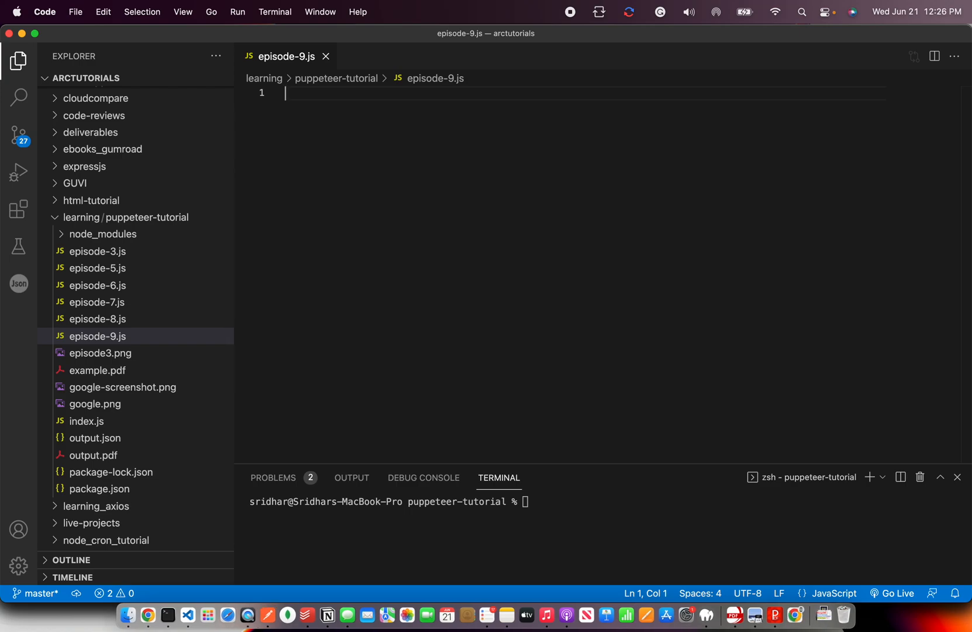
Write const puppeteer = require("puppeteer"); and begin an async function declaration below it.
{"action": "type", "text": "const pu"}
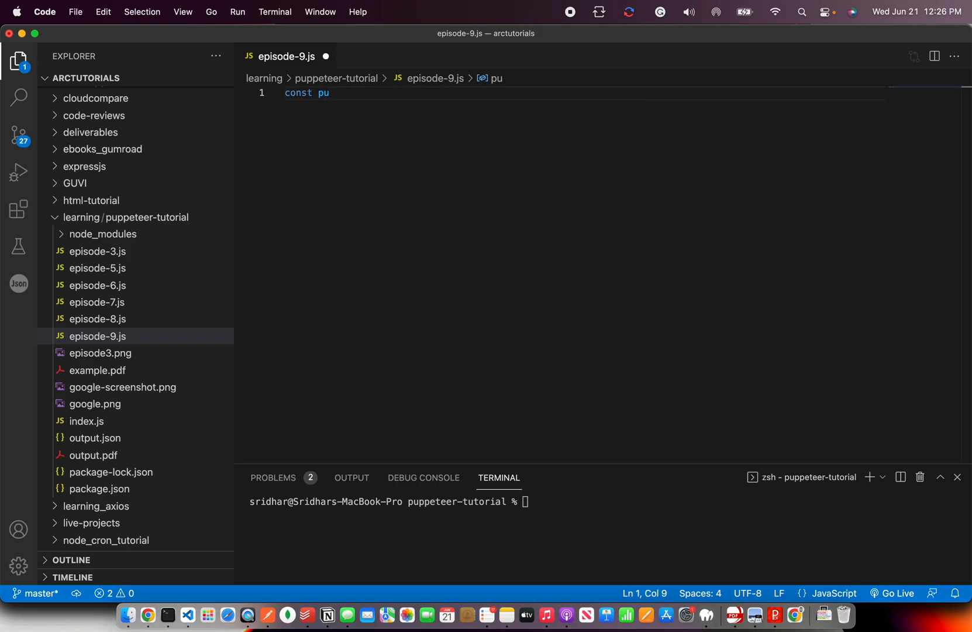
{"action": "type", "text": "ppeteer = r"}
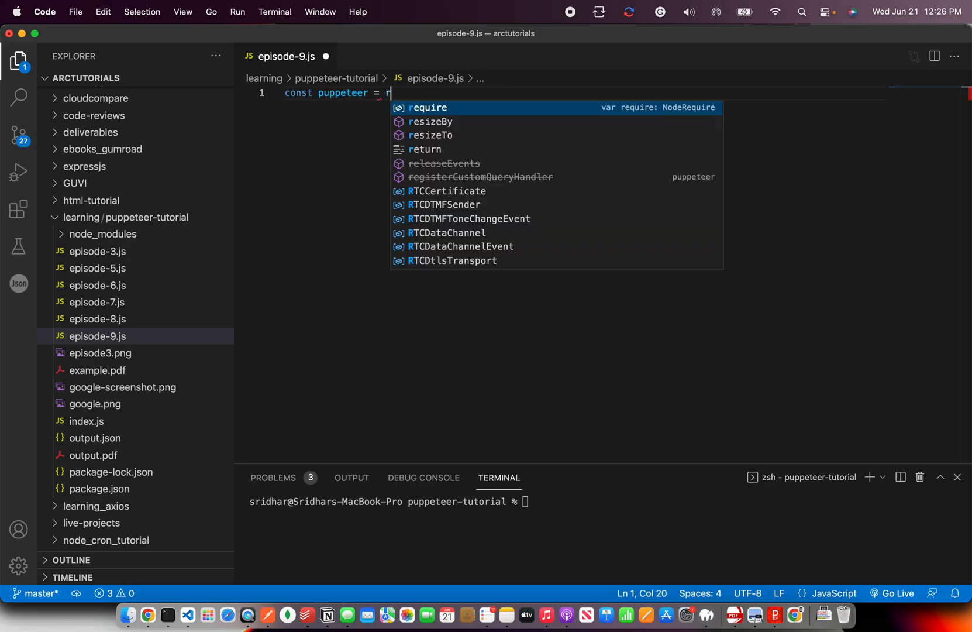
{"action": "type", "text": "equire(\"\")"}
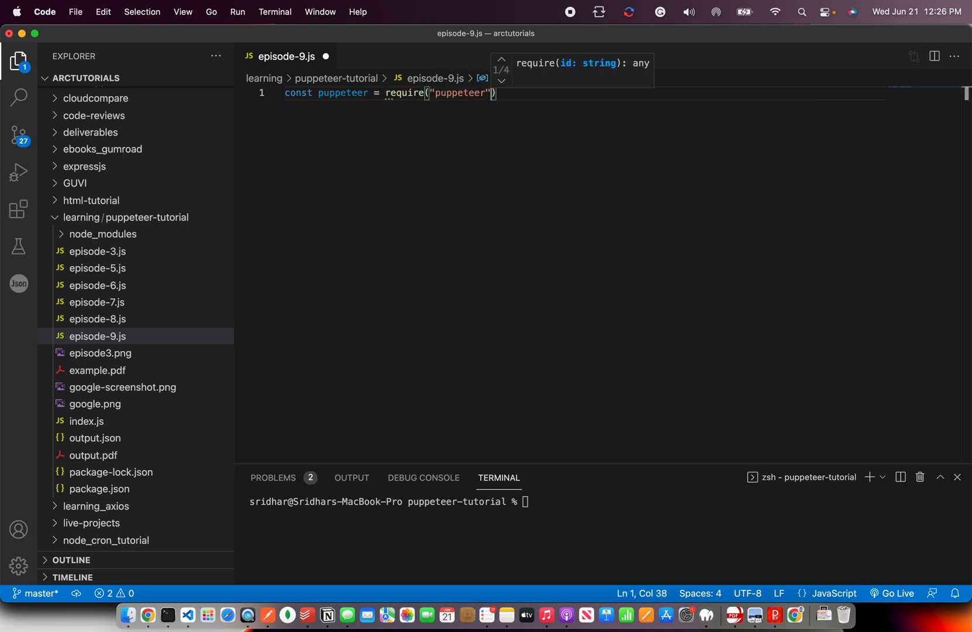
{"action": "type", "text": ";"}
{"action": "key", "text": "Enter"}
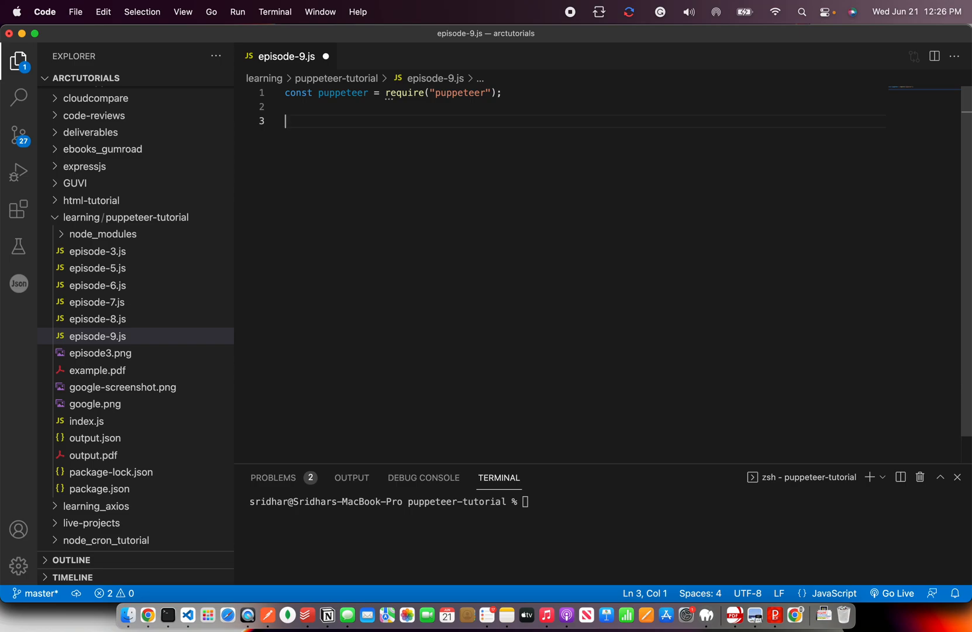
{"action": "type", "text": "async function"}
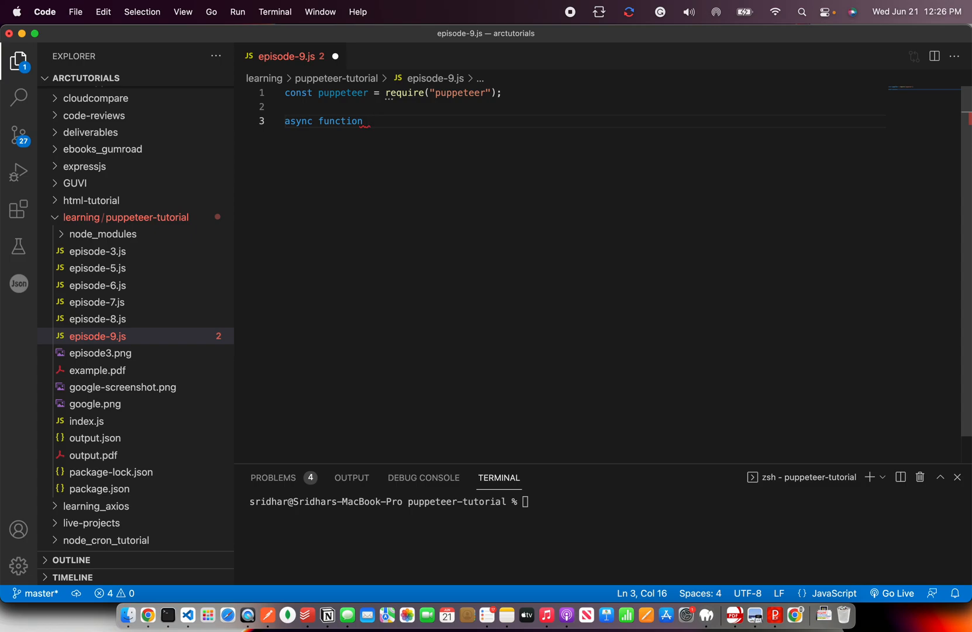
Declare the async function captureAndGeneratePDF(url, outputPath).
{"action": "type", "text": "cap"}
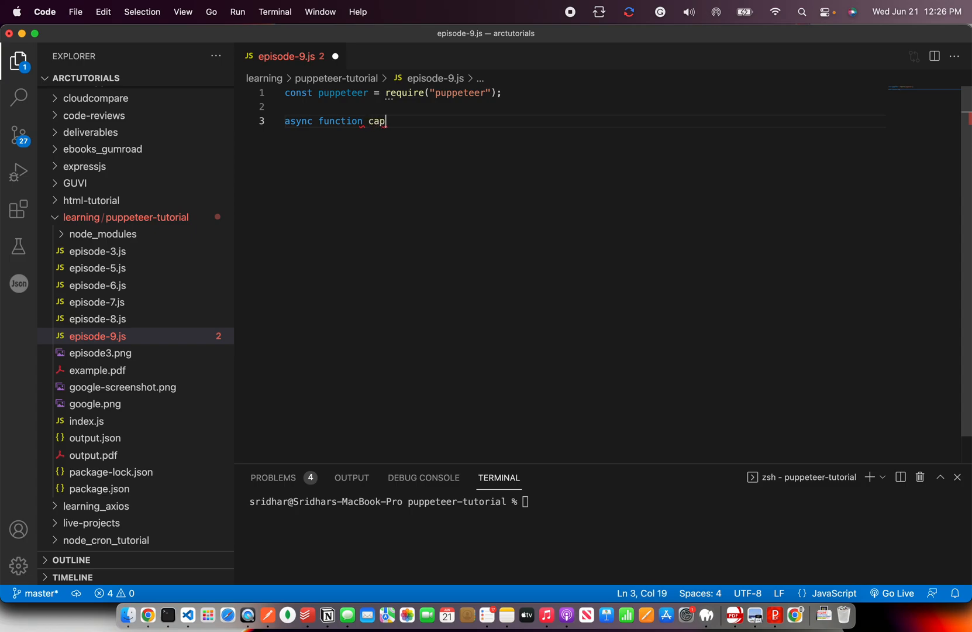
{"action": "type", "text": "ture"}
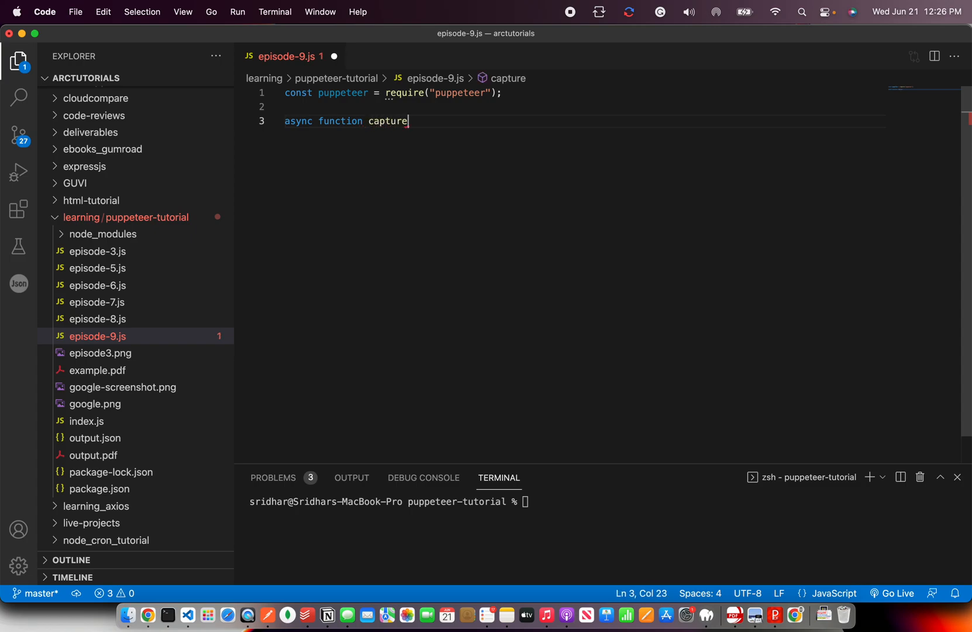
{"action": "type", "text": "And"}
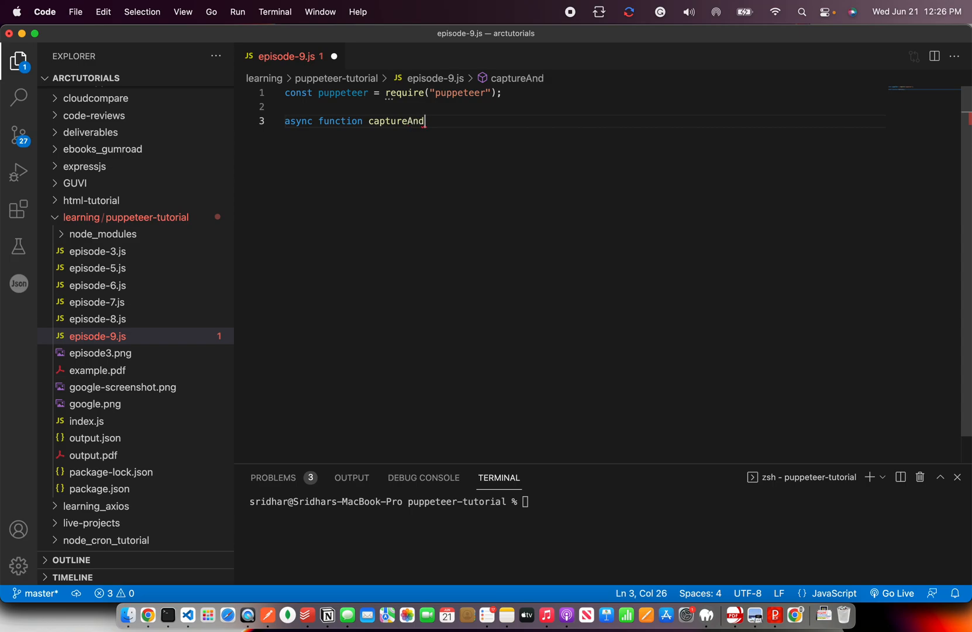
{"action": "type", "text": "Genera"}
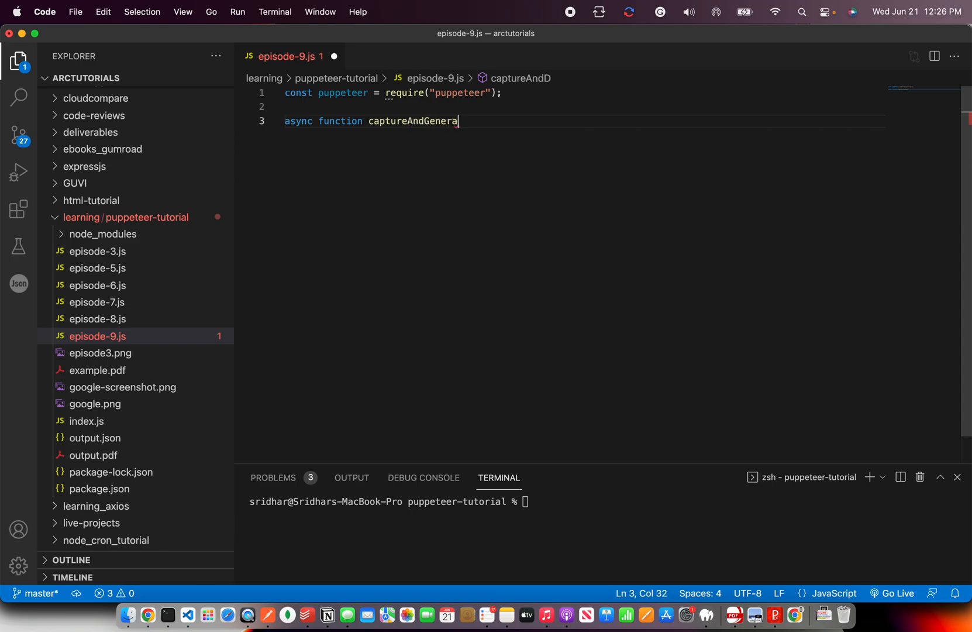
{"action": "type", "text": "tePDF()"}
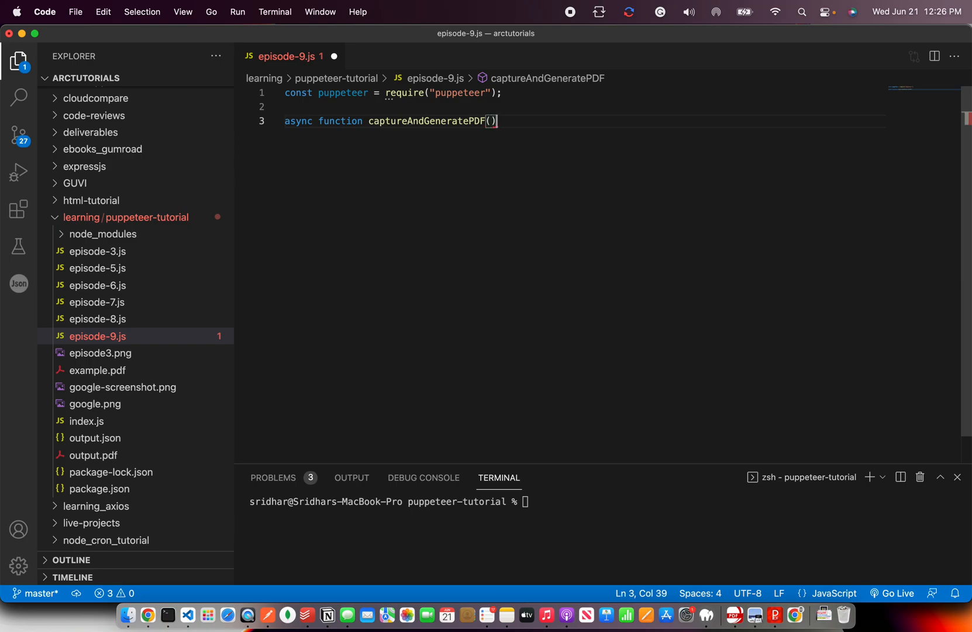
{"action": "type", "text": "url,"}
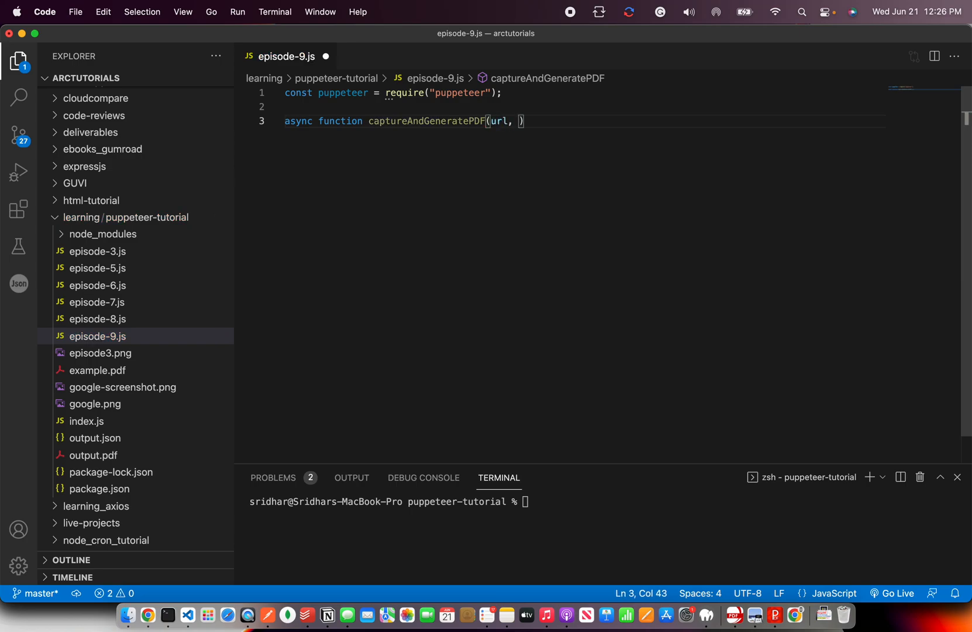
{"action": "type", "text": "outputPath"}
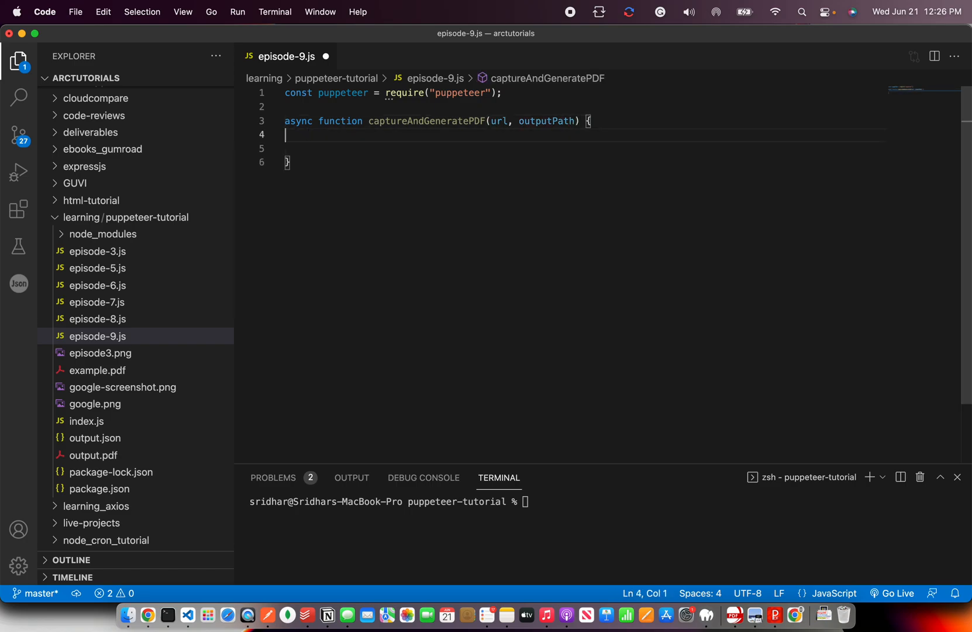
Add a try block and a catch logging "Unable to generate Screenshot and PDF".
{"action": "type", "text": "try"}
{"action": "type", "text": "} catch(err"}
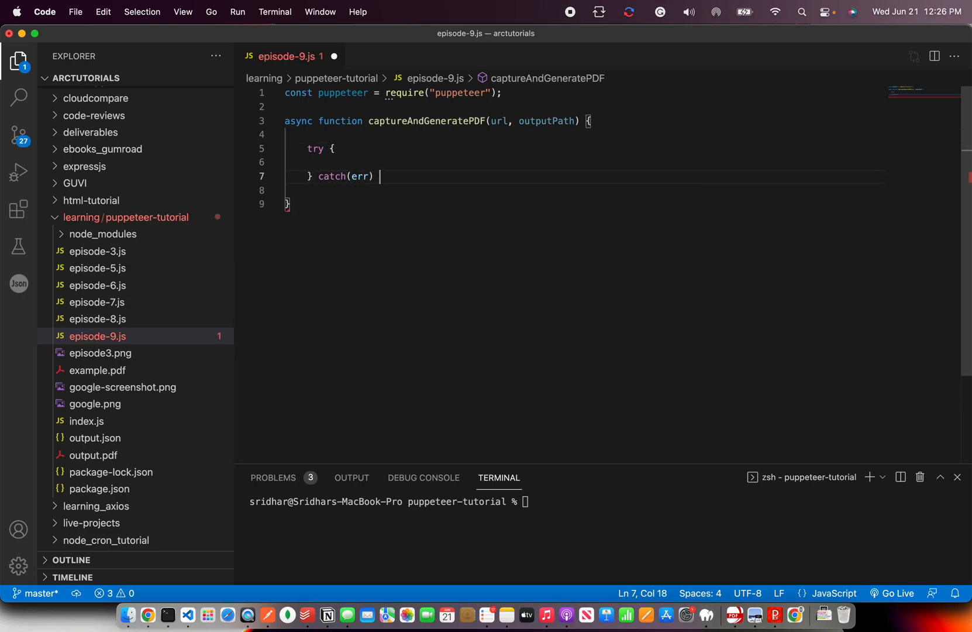
{"action": "type", "text": "{ console.log("}
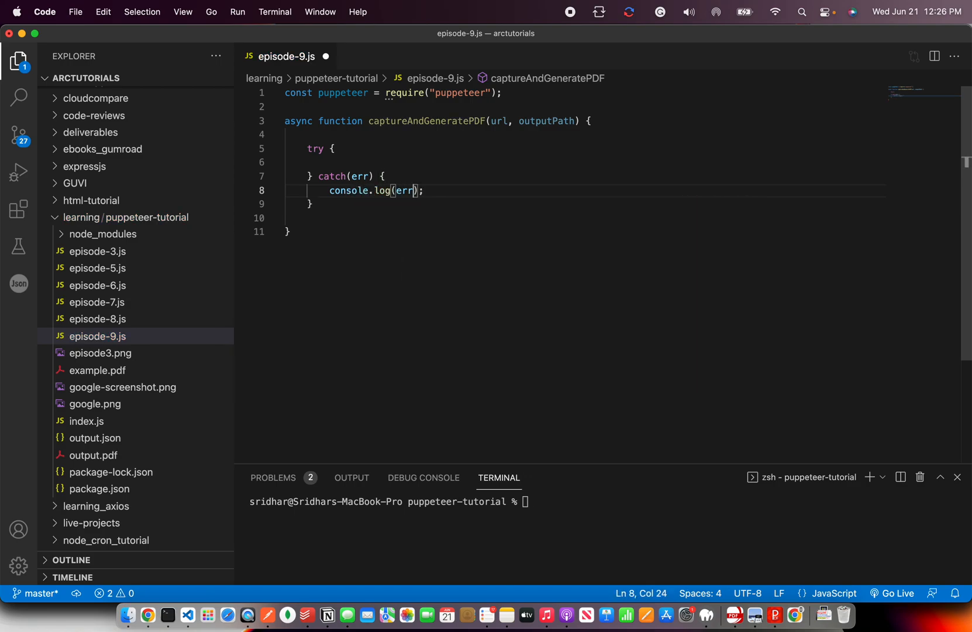
{"action": "type", "text": "\"U\""}
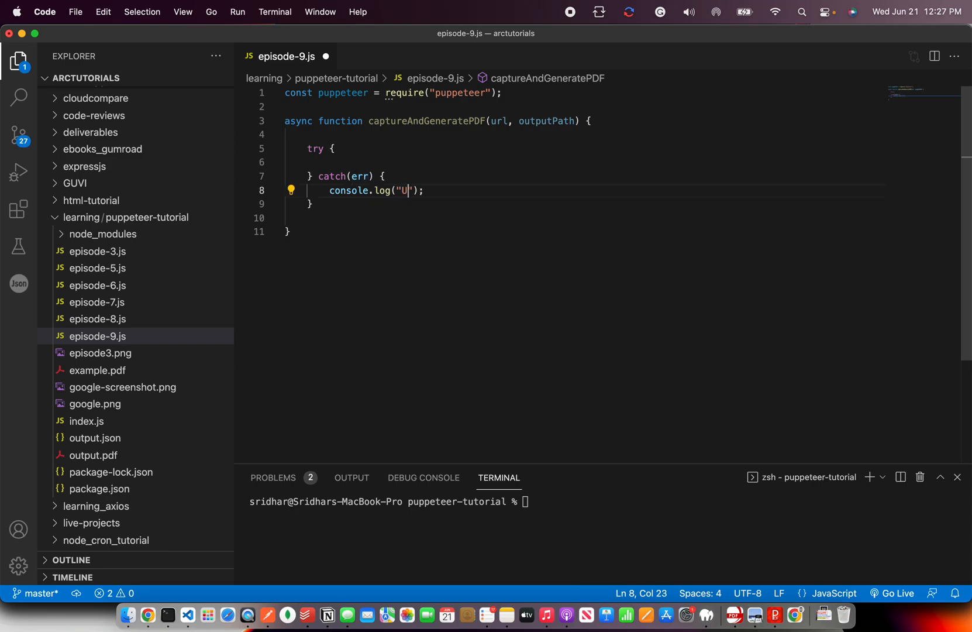
{"action": "type", "text": "nable to generate PDF and"}
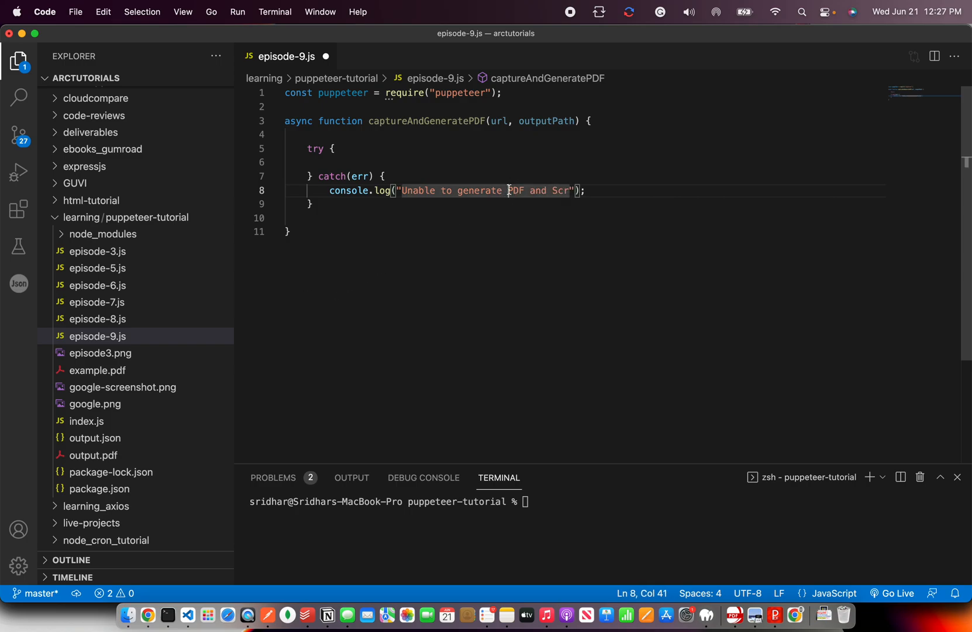
{"action": "type", "text": "Screenshot and"}
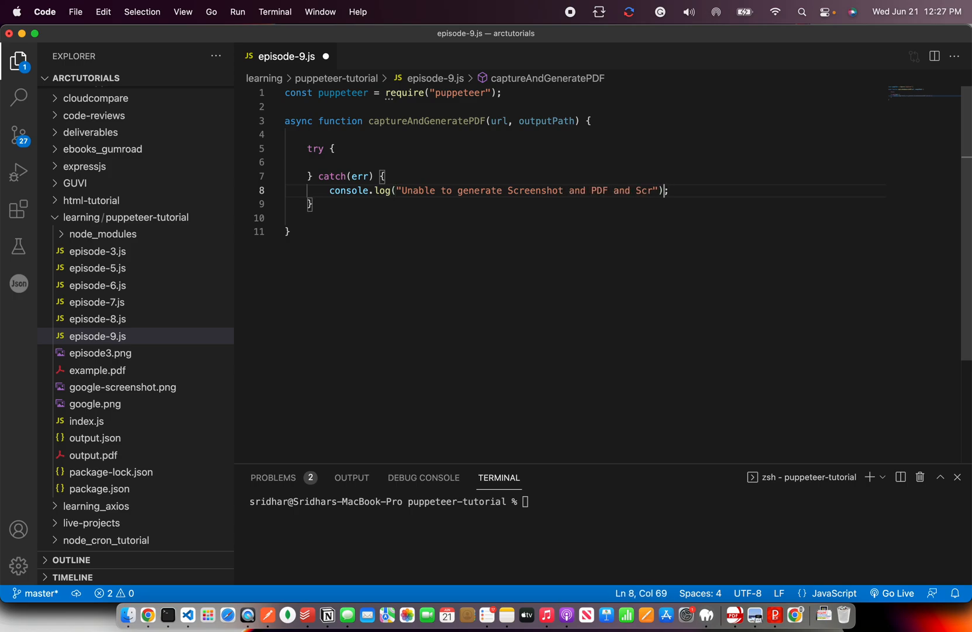
{"action": "key", "text": "Backspace"}
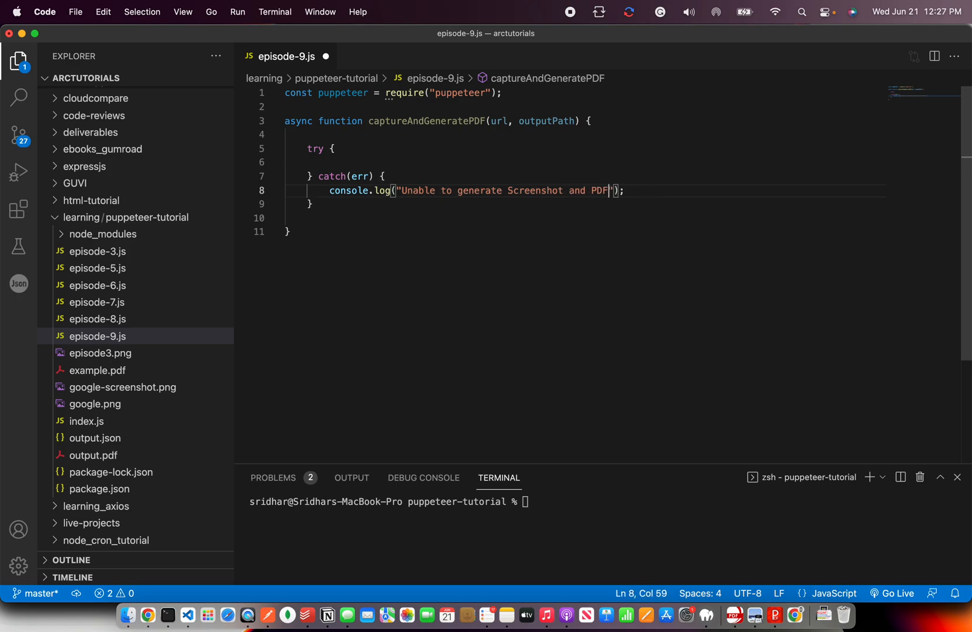
Inside try, launch the browser with puppeteer.launch({headless: false}).
{"action": "key", "text": "Enter"}
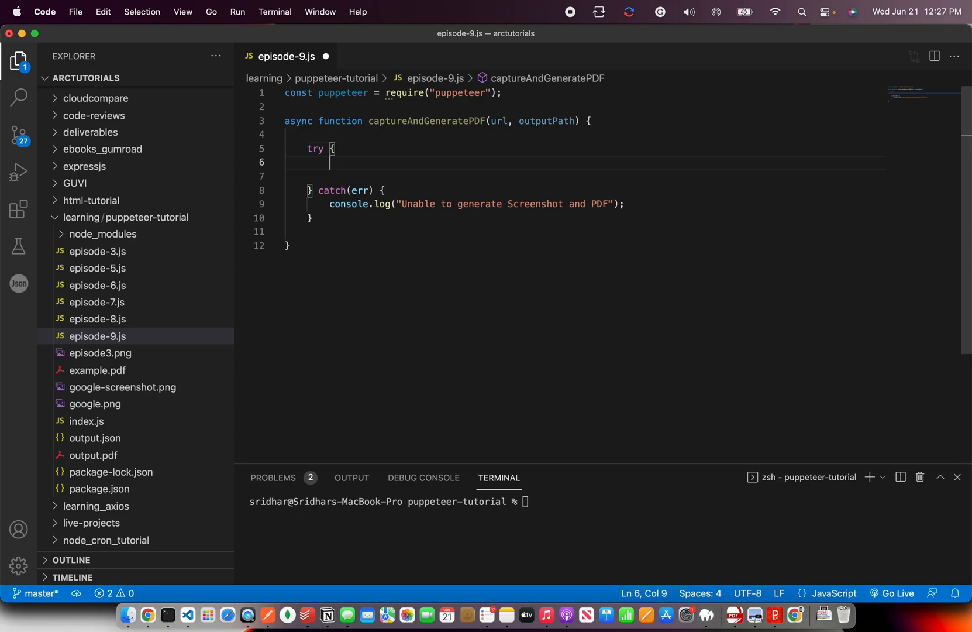
{"action": "type", "text": "const browser"}
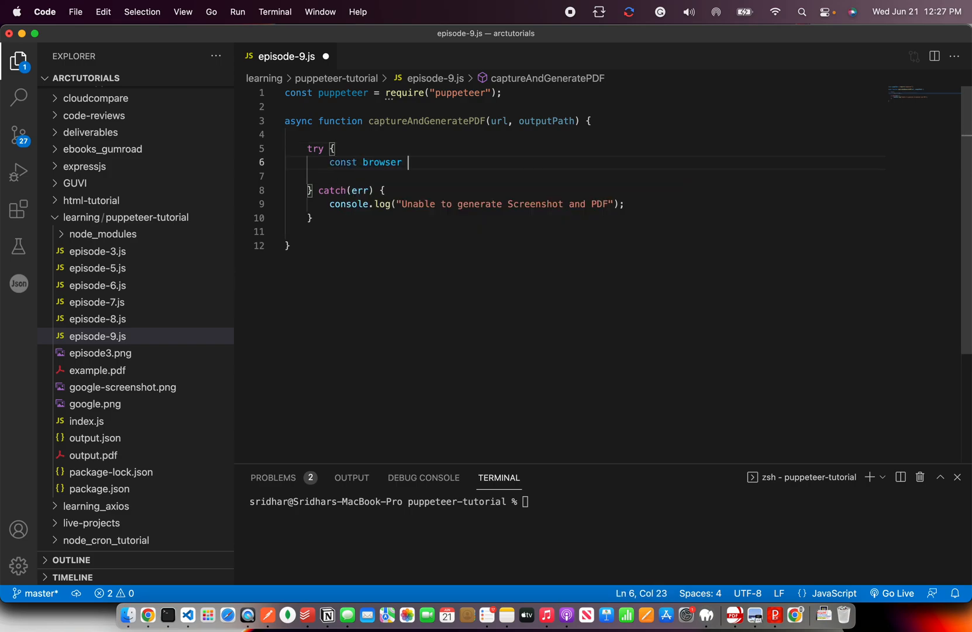
{"action": "type", "text": "= a"}
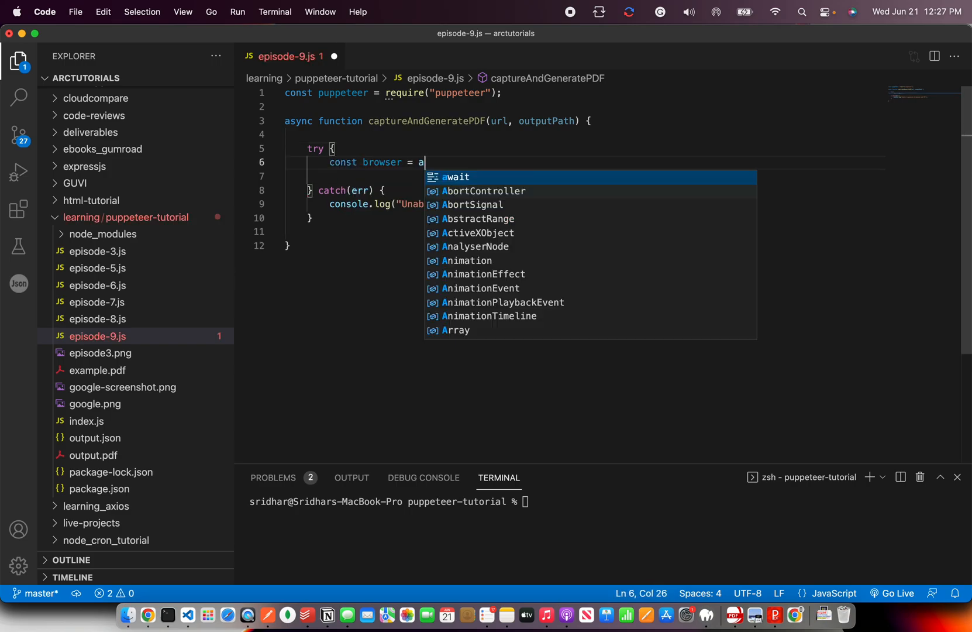
{"action": "type", "text": "wait puppeteer."}
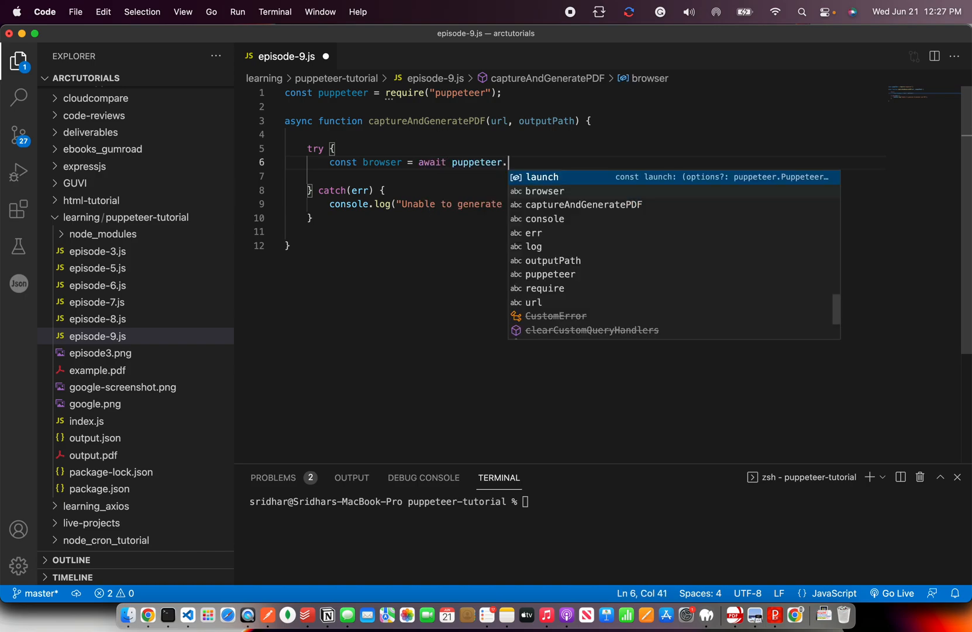
{"action": "left_click", "coordinate": [542, 177]}
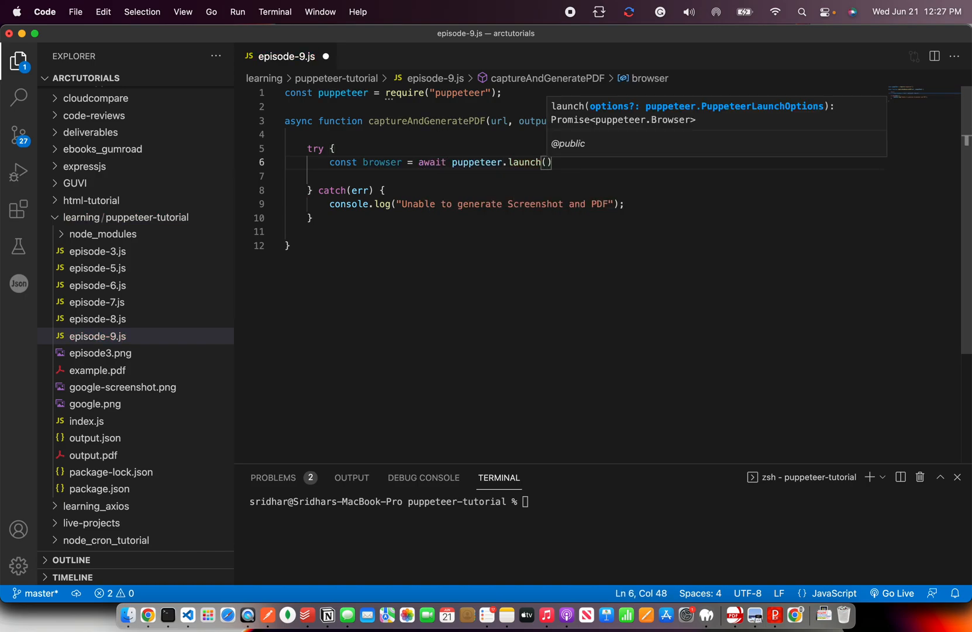
{"action": "type", "text": "{headless:"}
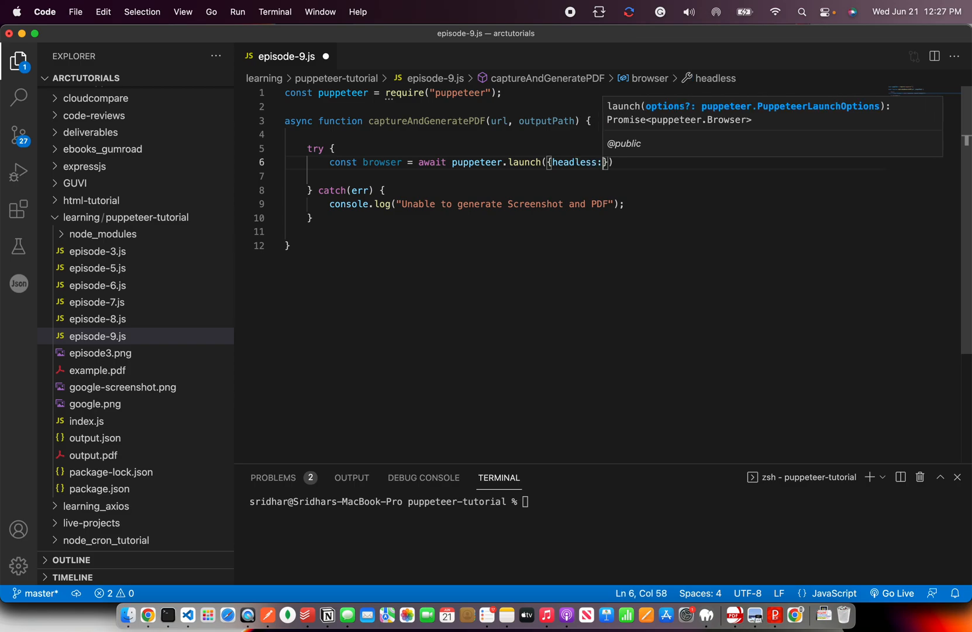
{"action": "type", "text": "false});"}
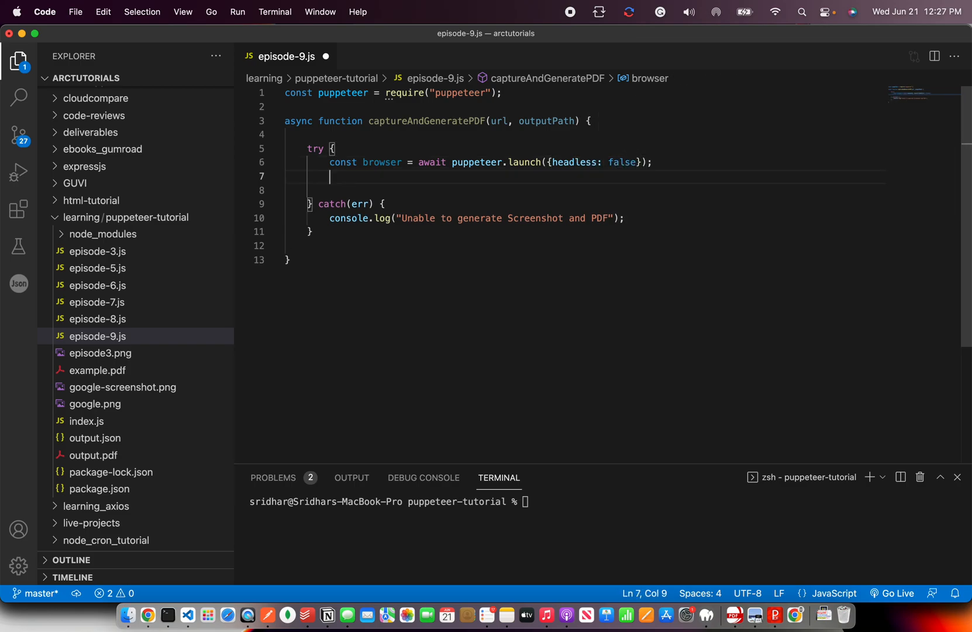
{"action": "type", "text": "const page ="}
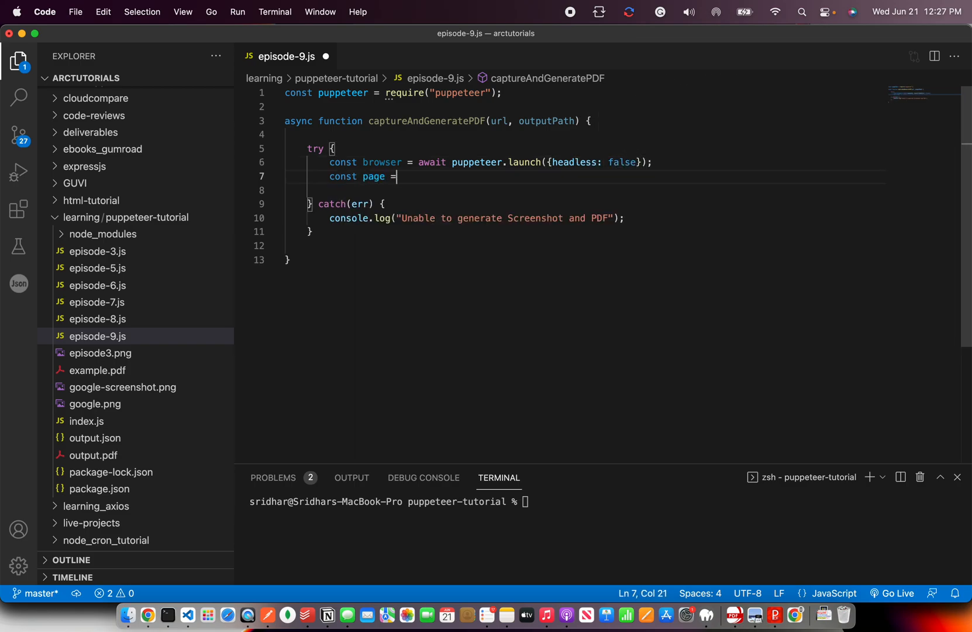
{"action": "type", "text": "await bro"}
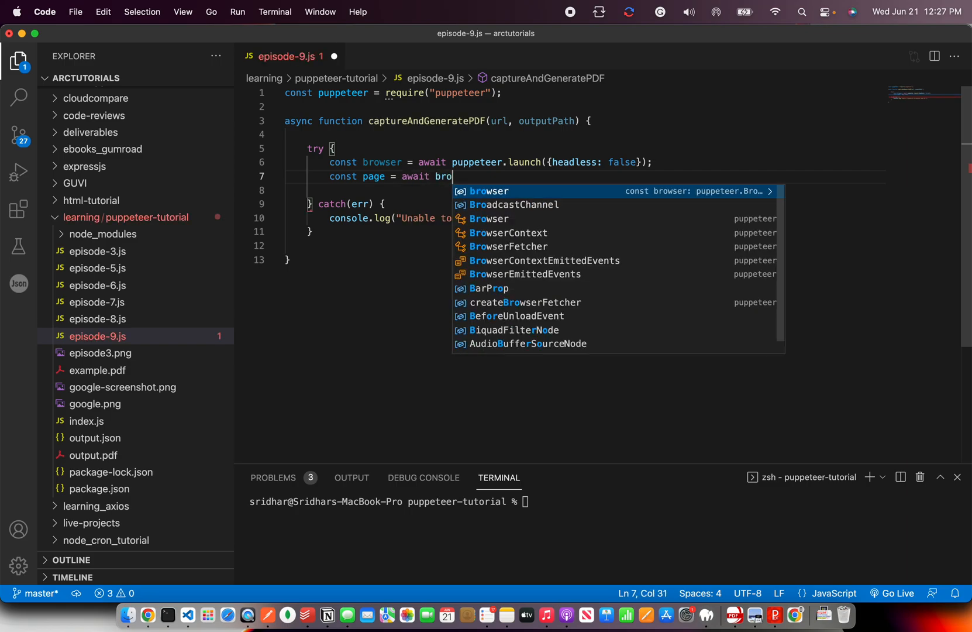
{"action": "type", "text": "wser.newPage"}
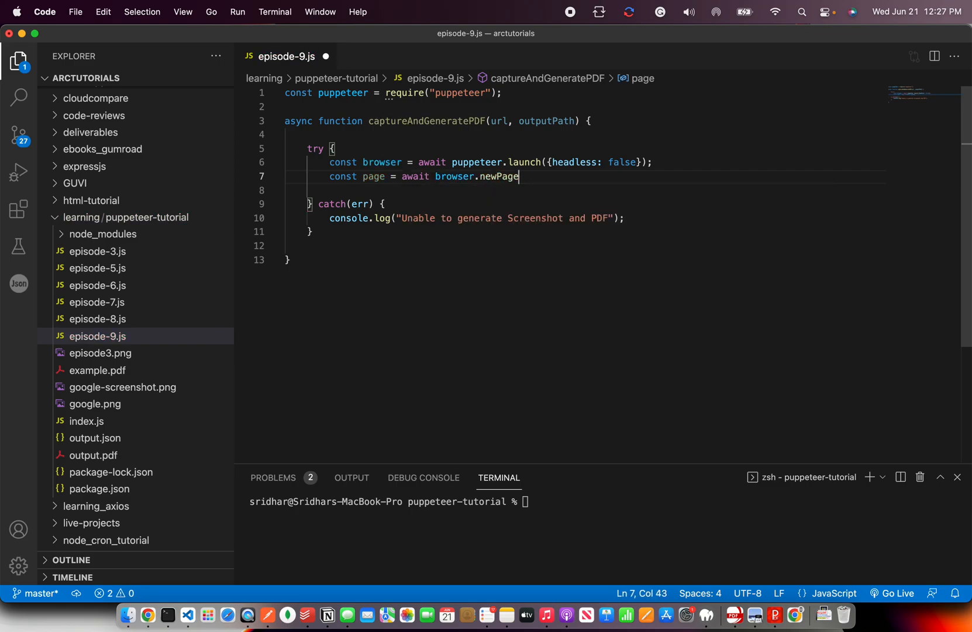
{"action": "type", "text": "();"}
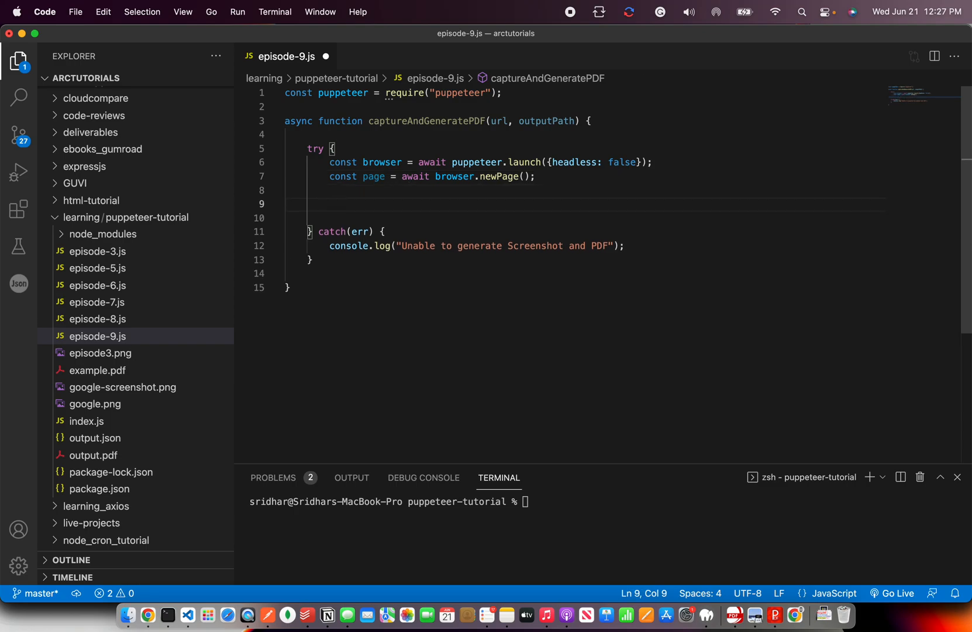
{"action": "type", "text": "await"}
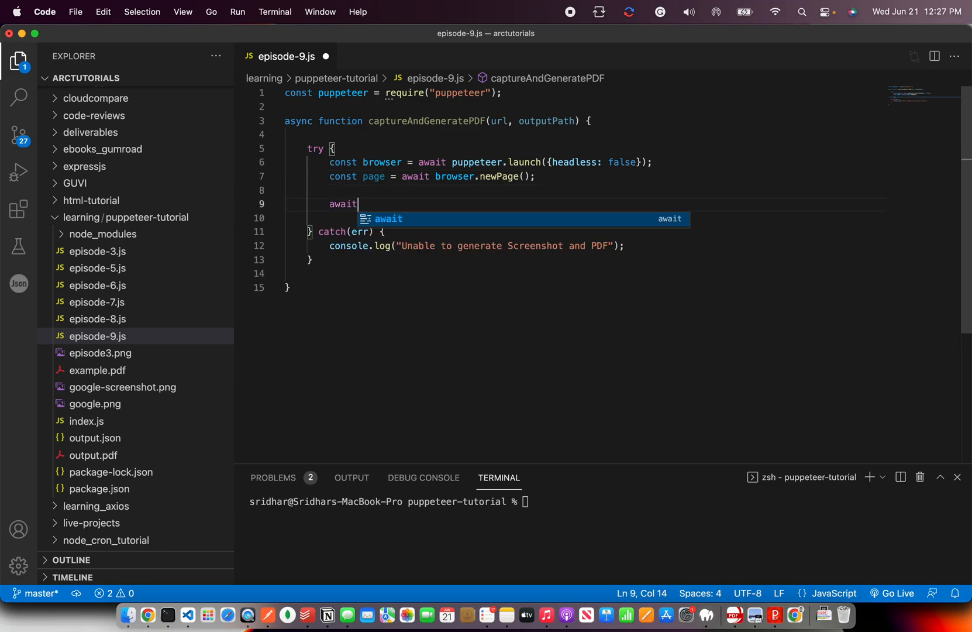
{"action": "type", "text": "page.goto(\"h\")"}
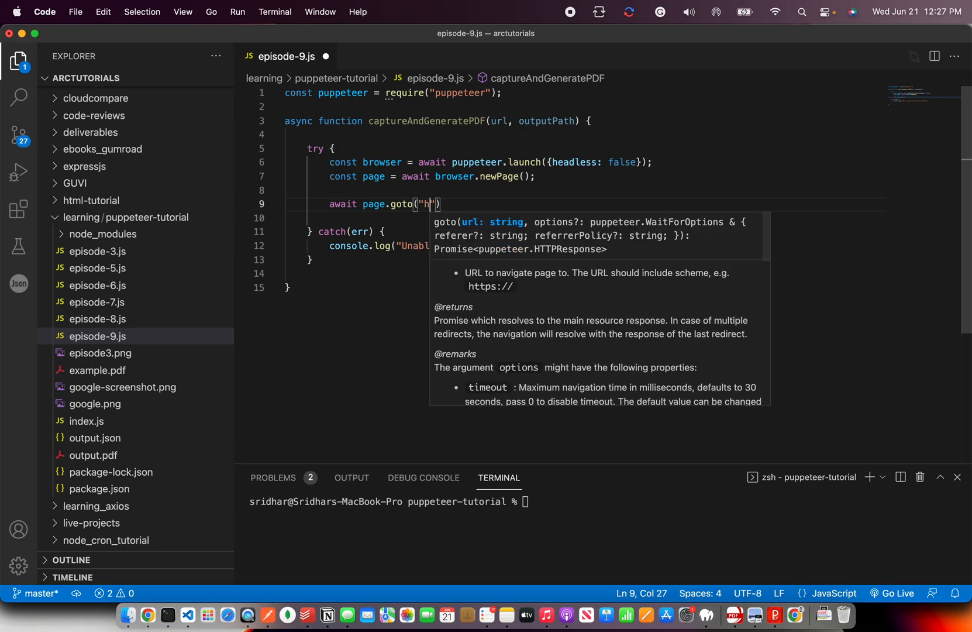
{"action": "type", "text": "ttp://google.com"}
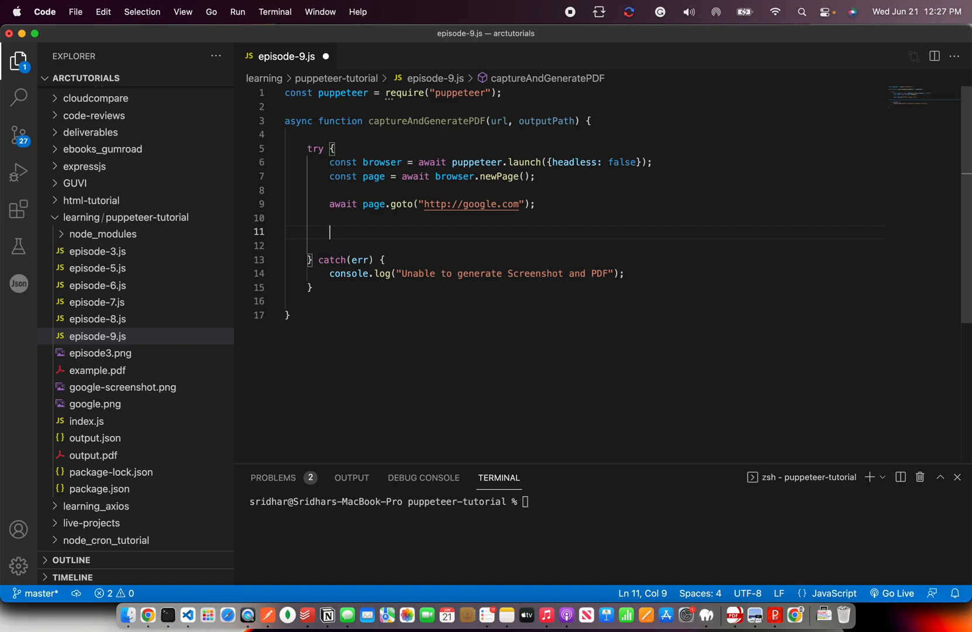
Add await page.screenshot({path: 'screenshot-9.png'}) to capture the page.
{"action": "type", "text": "a"}
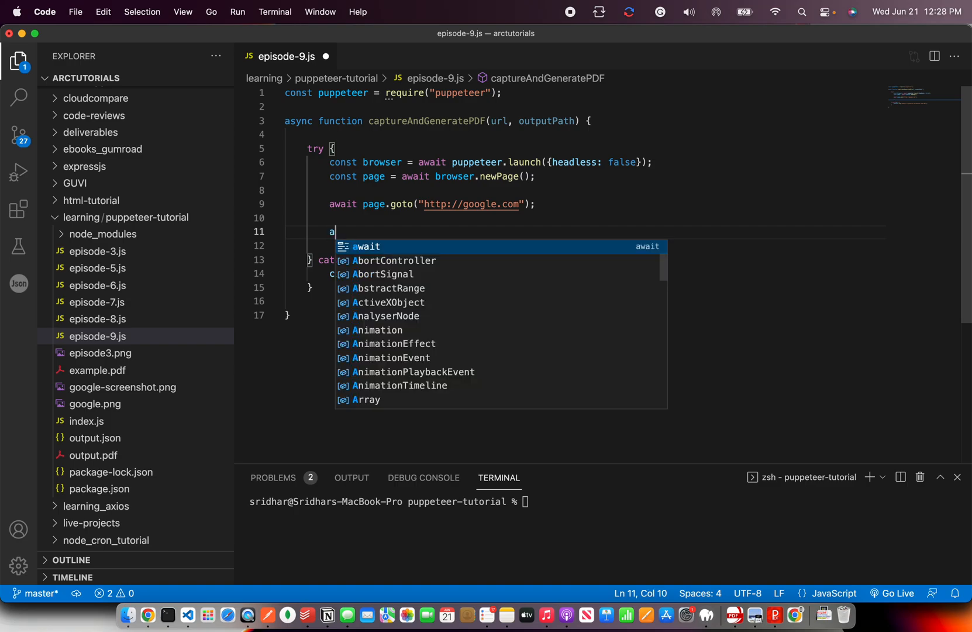
{"action": "type", "text": "await"}
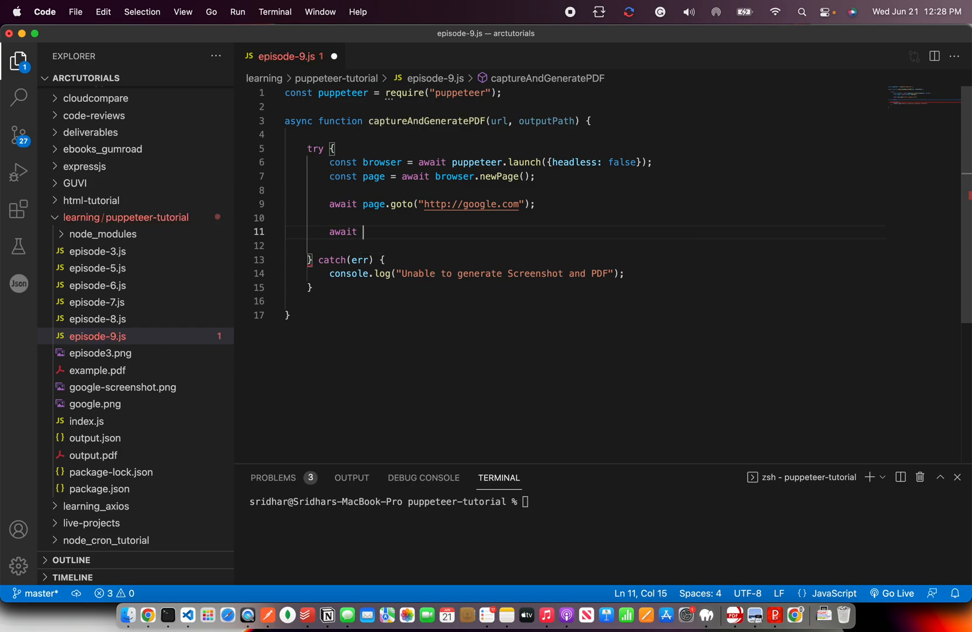
{"action": "type", "text": "page.screenshot"}
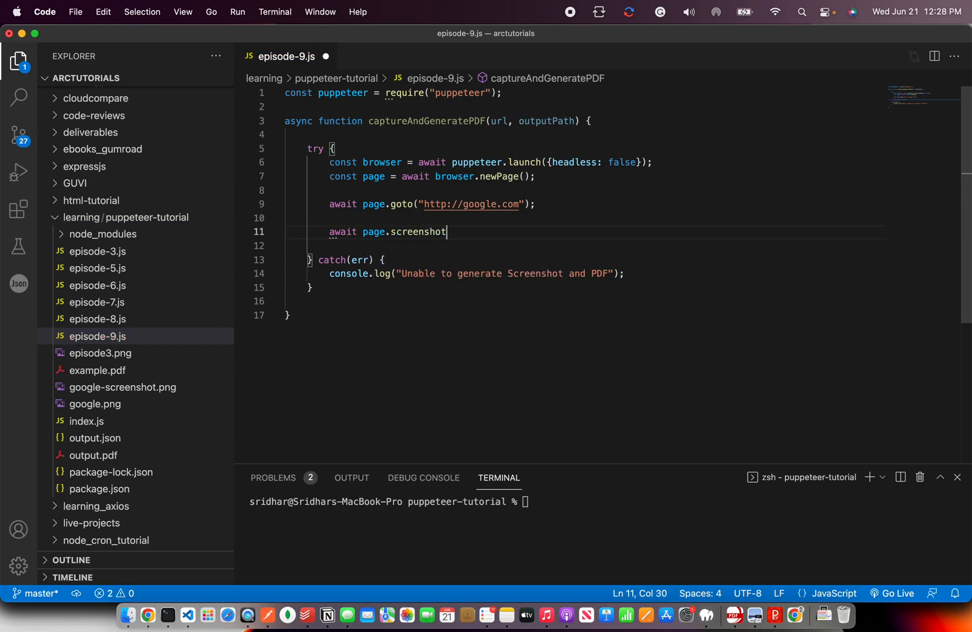
{"action": "type", "text": "(\"\")"}
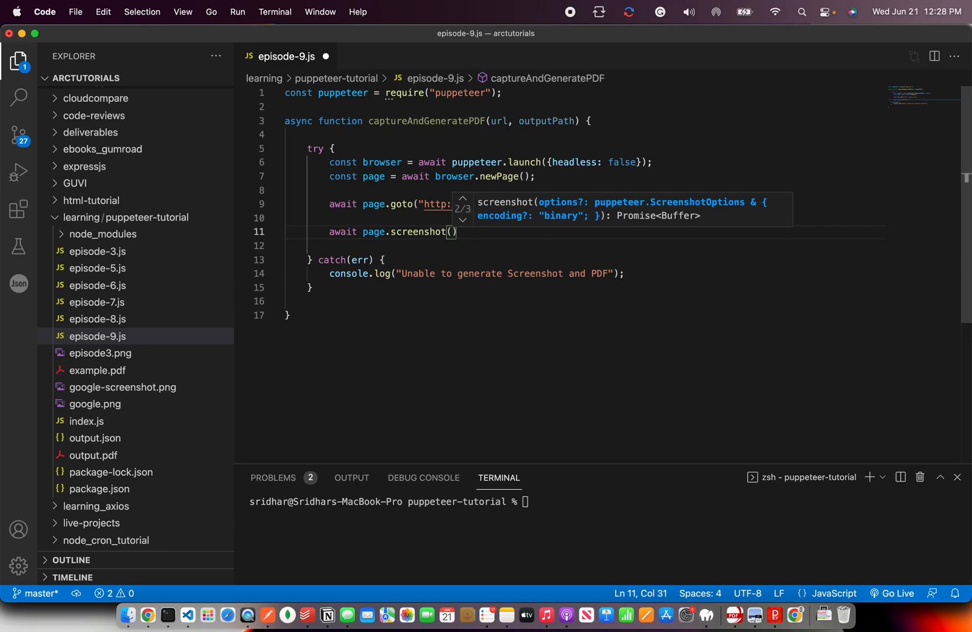
{"action": "type", "text": "{path: }"}
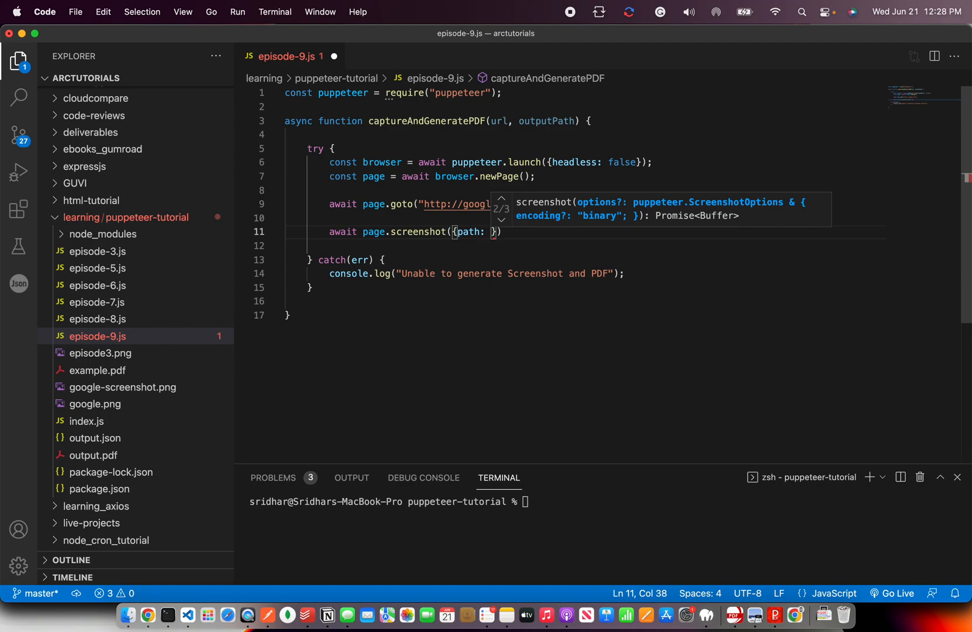
{"action": "type", "text": "'screens"}
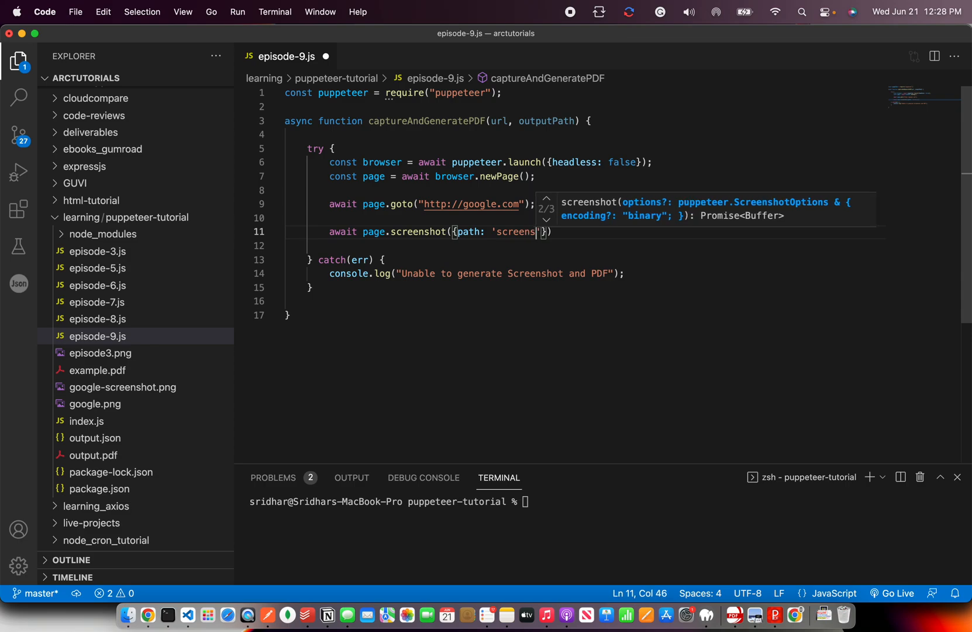
{"action": "type", "text": "hot.jpg"}
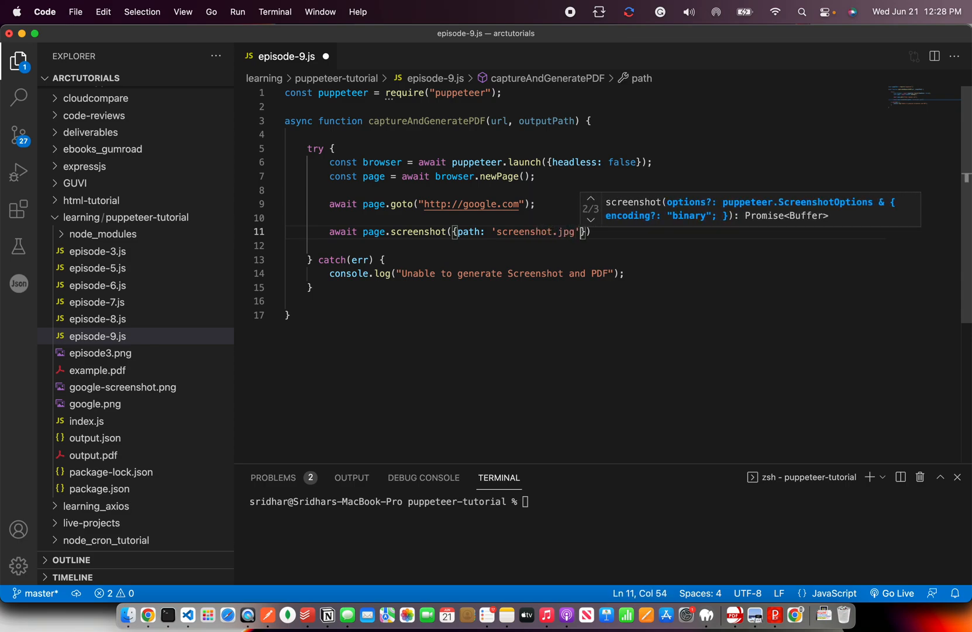
{"action": "key", "text": "Left"}
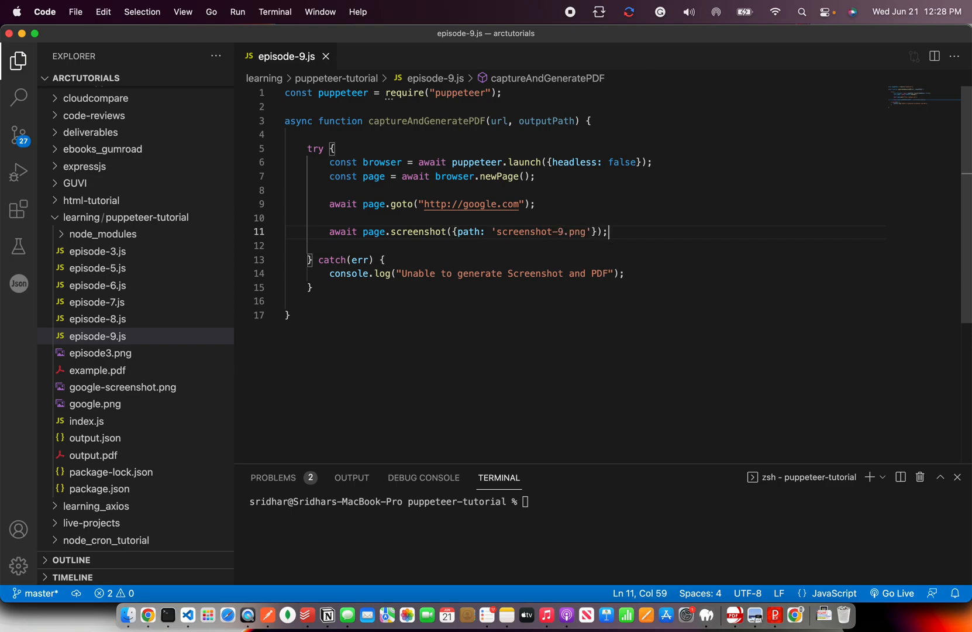
Add await page.pdf({path: outputPath, format: 'A4'}) to write the PDF.
{"action": "key", "text": "Enter"}
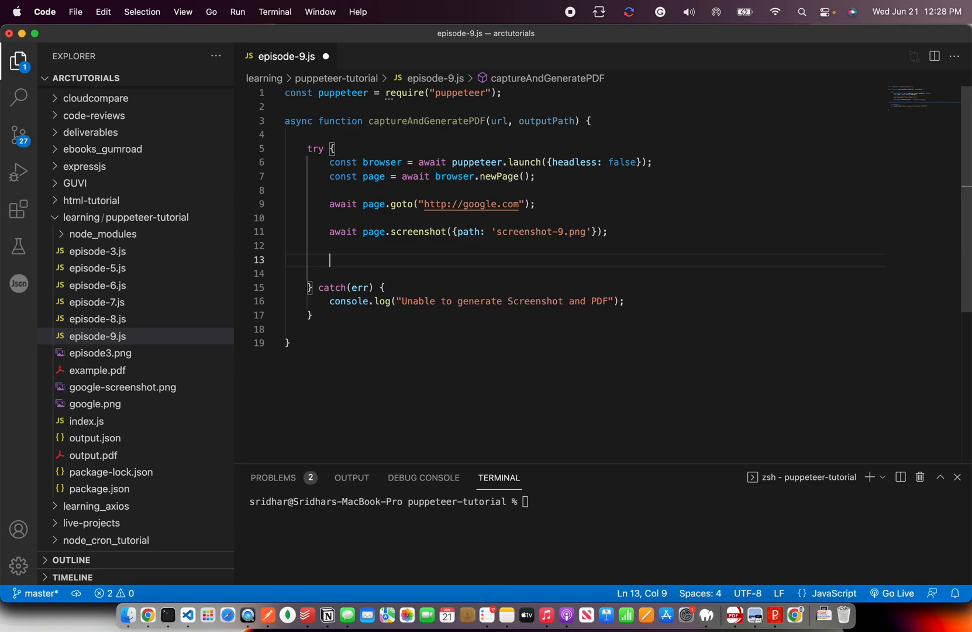
{"action": "type", "text": "await pa"}
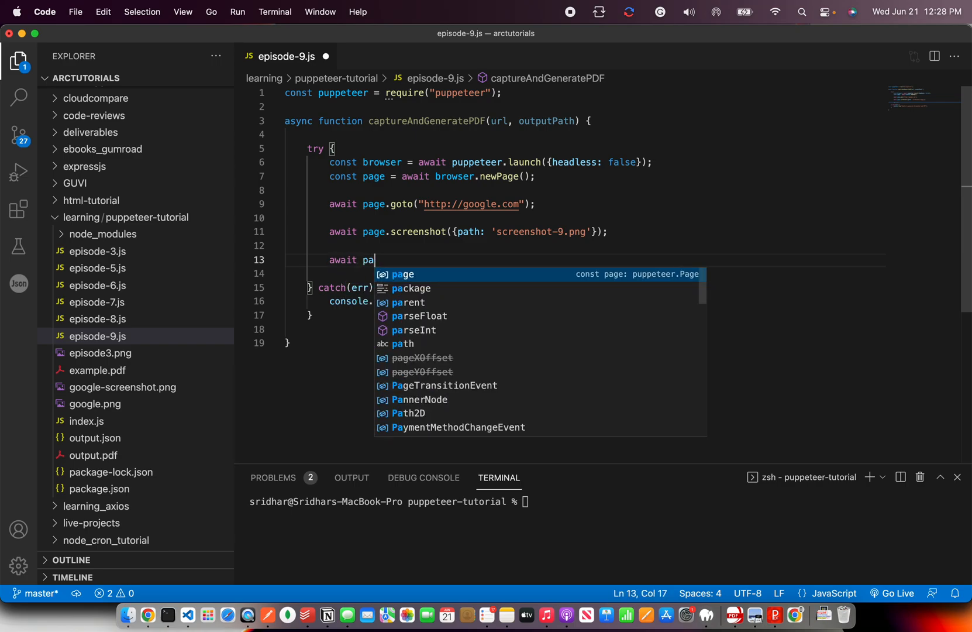
{"action": "type", "text": "ge.pdf("}
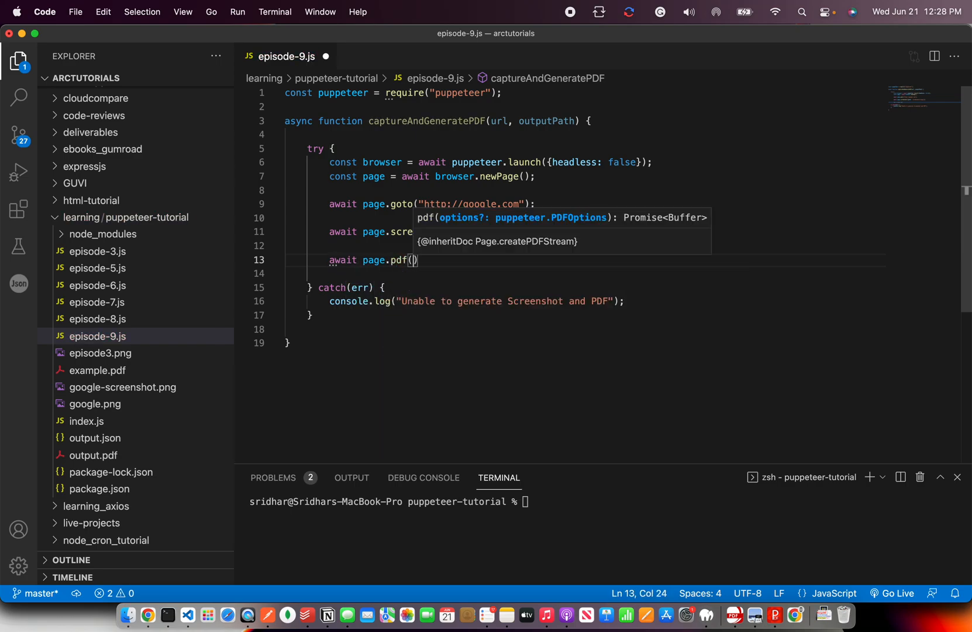
{"action": "type", "text": "{path:"}
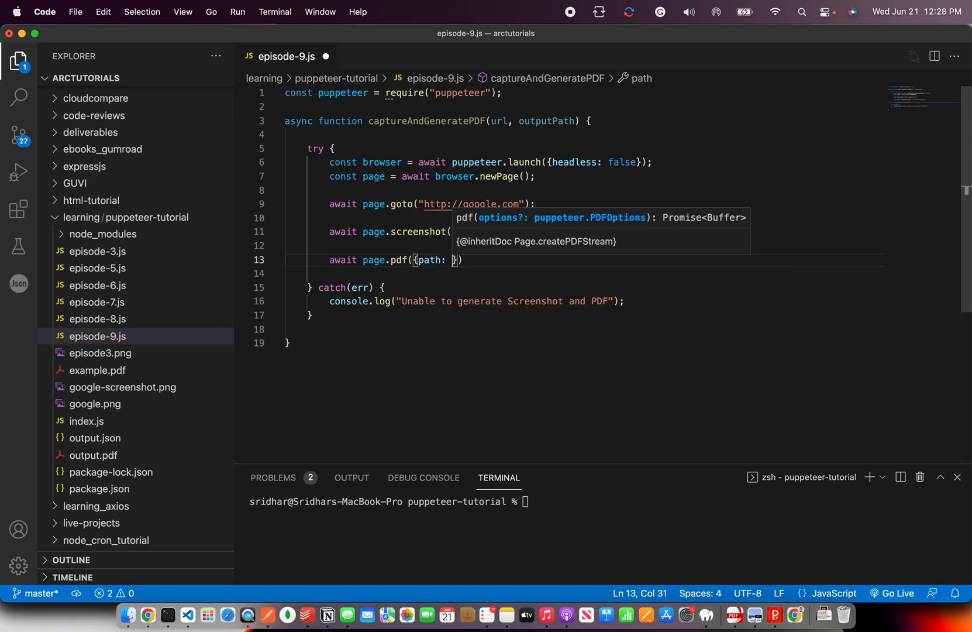
{"action": "type", "text": "outputPath,"}
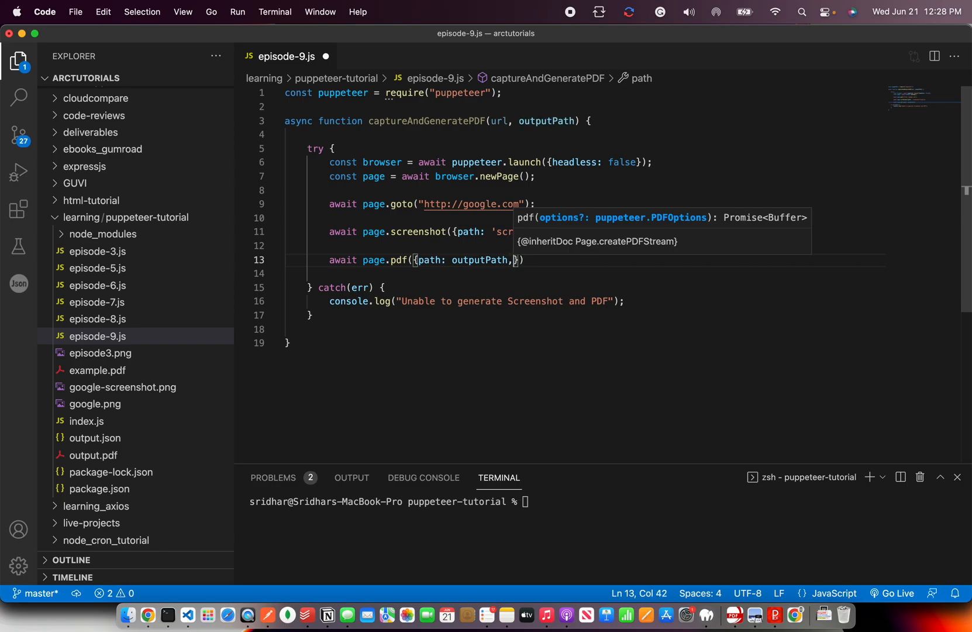
{"action": "type", "text": "format: ''"}
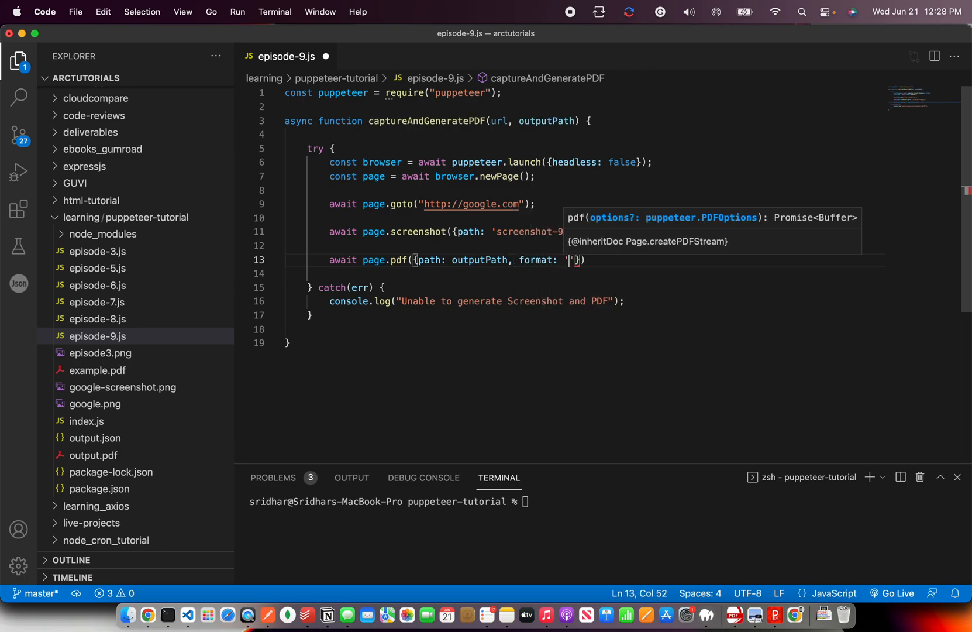
{"action": "type", "text": "A4"}
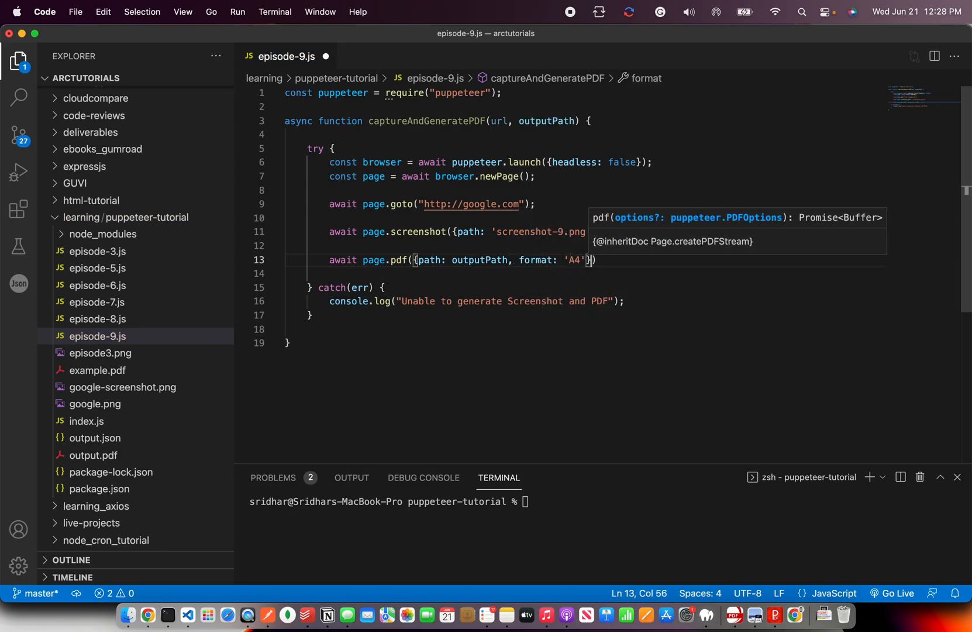
{"action": "key", "text": "Enter"}
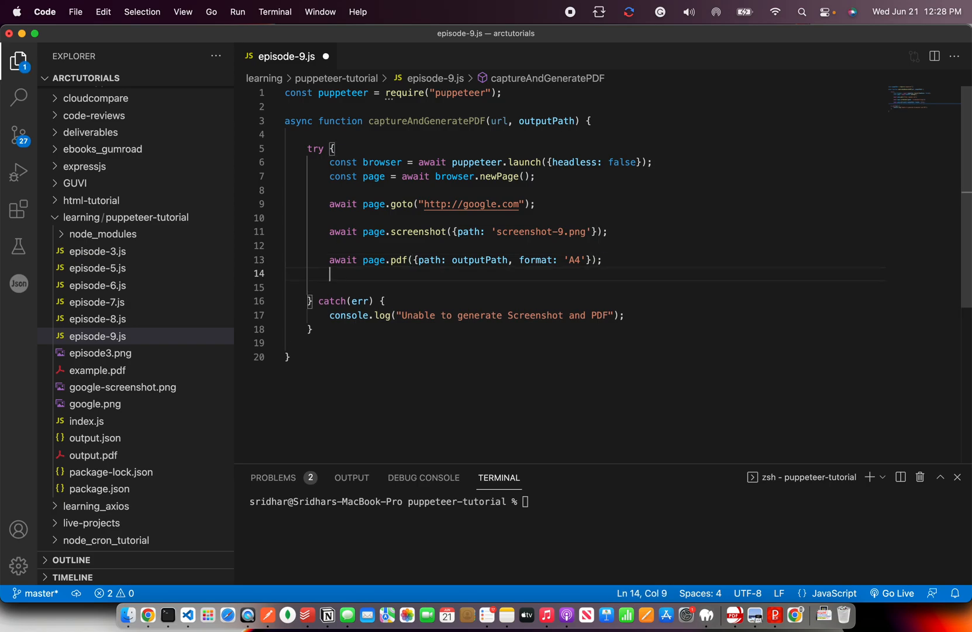
{"action": "mouse_move", "coordinate": [545, 204]}
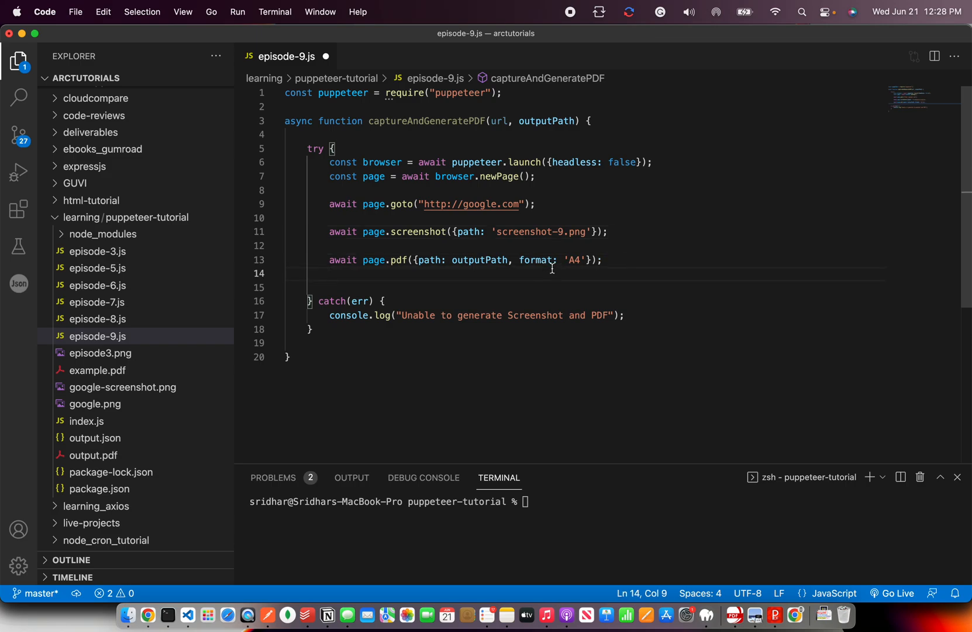
Add await browser.close() and log "Successfully generated screenshot and PDF".
{"action": "type", "text": "await bro"}
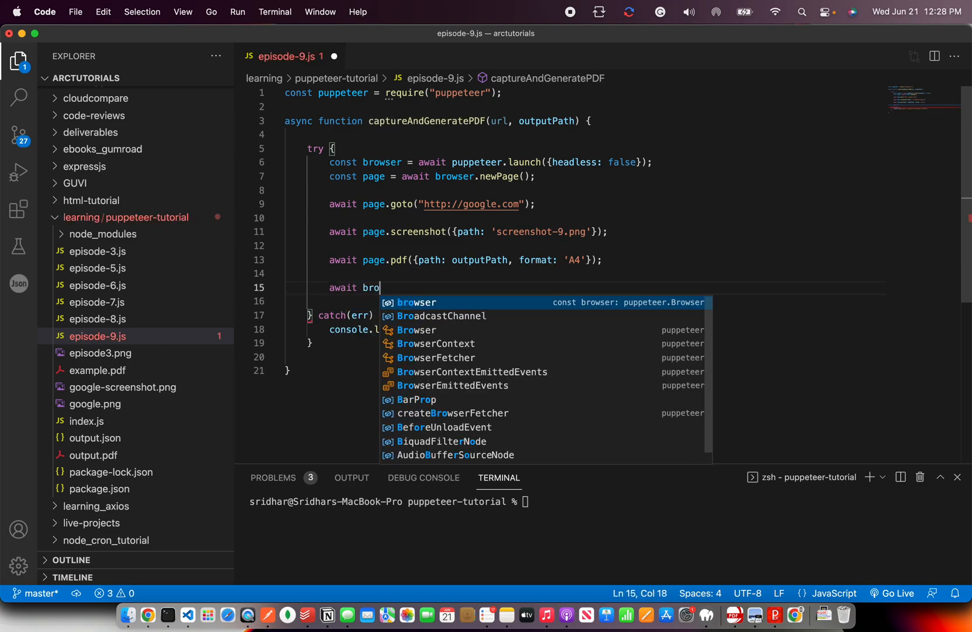
{"action": "type", "text": "wser.close();"}
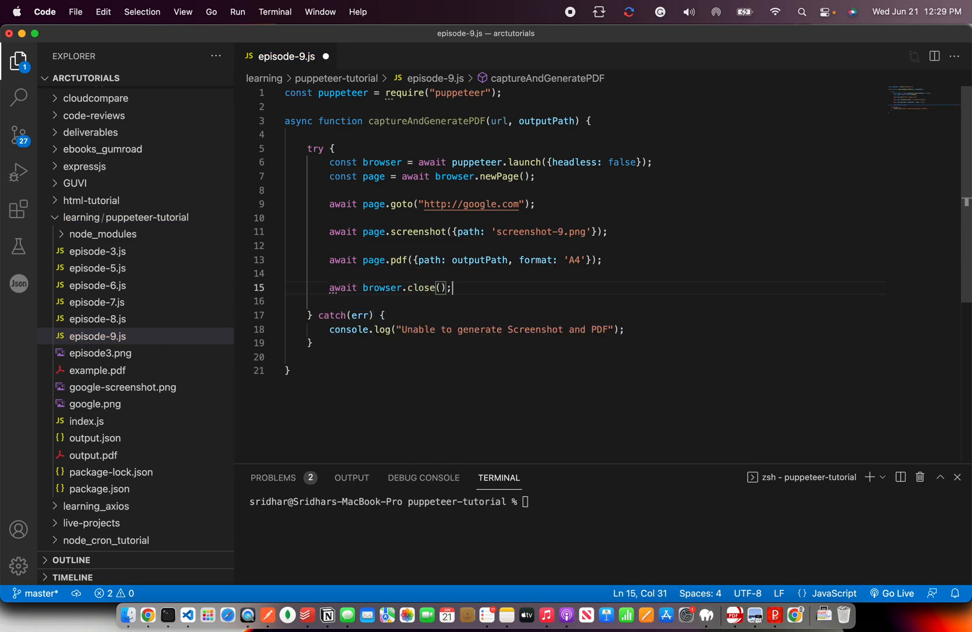
{"action": "type", "text": "console.log("}
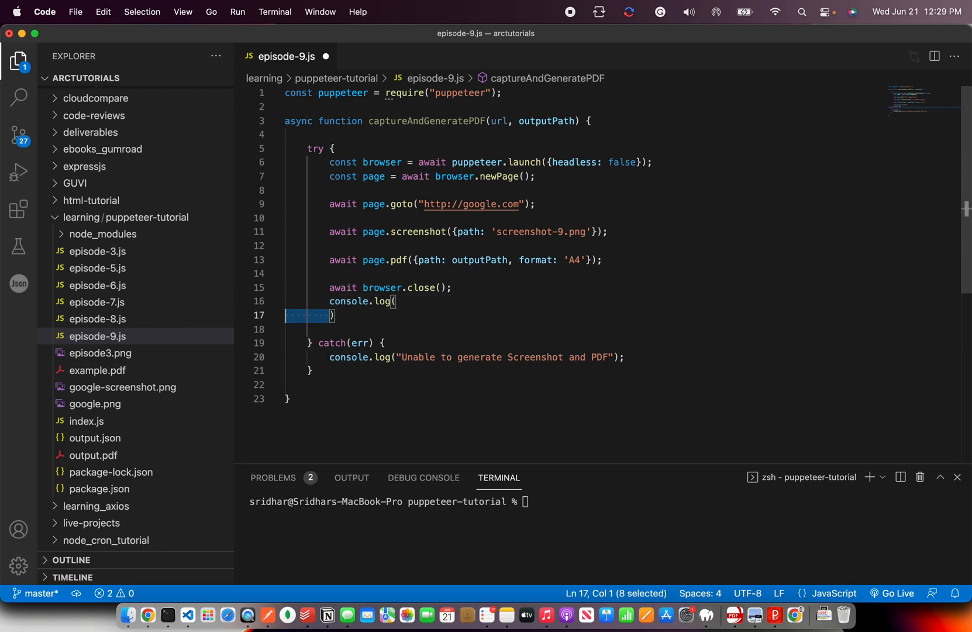
{"action": "type", "text": "\"Succe\""}
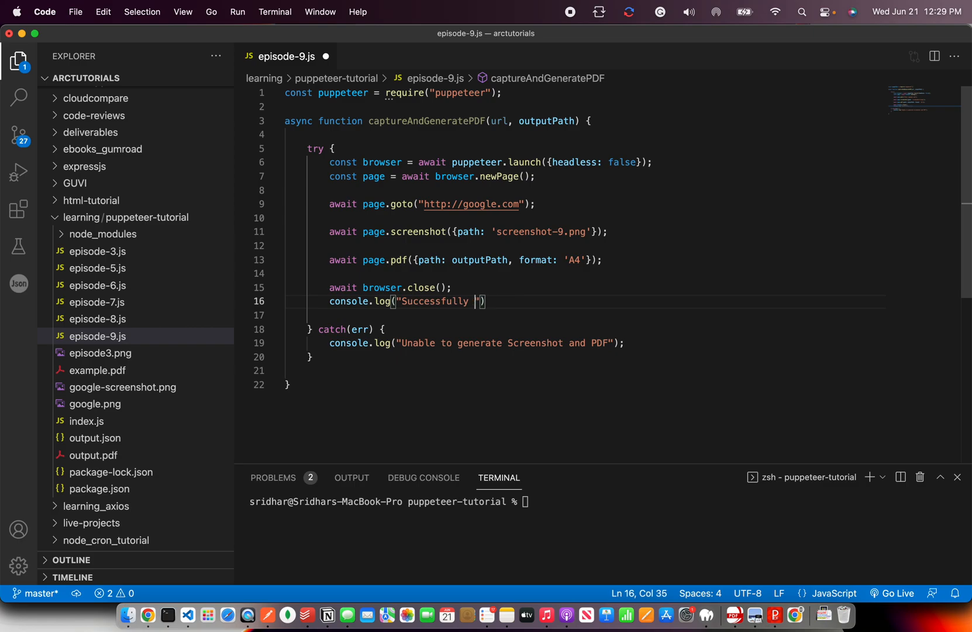
{"action": "type", "text": "generated scr"}
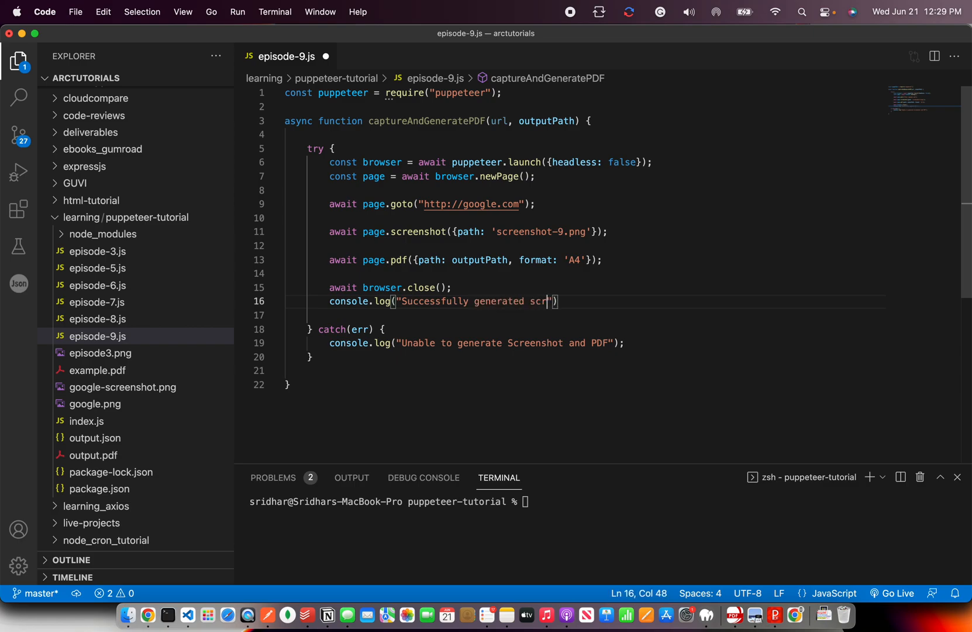
{"action": "type", "text": "eenshot and PDF"}
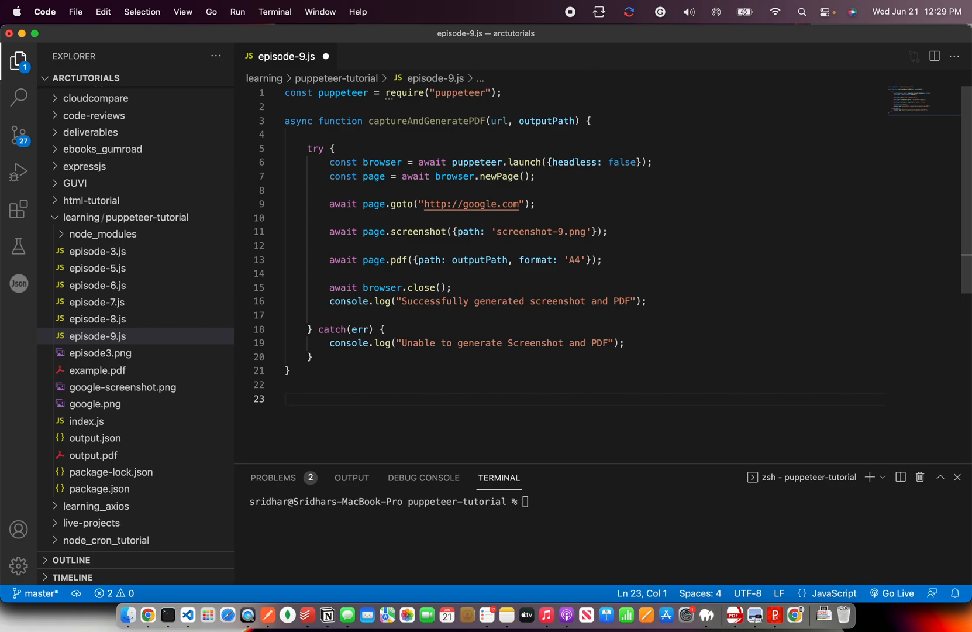
{"action": "type", "text": "const url =\""}
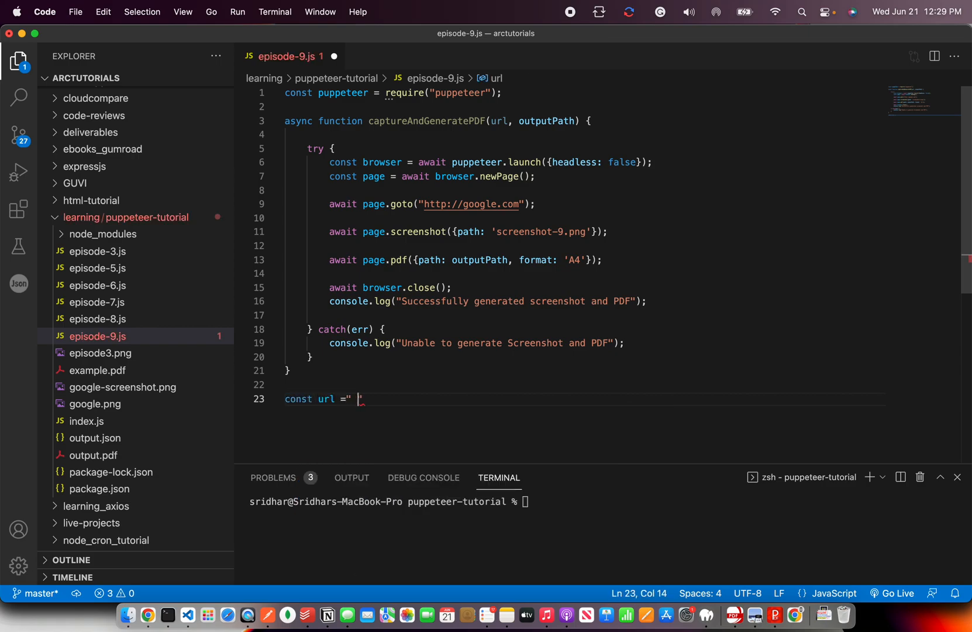
{"action": "type", "text": "https:"}
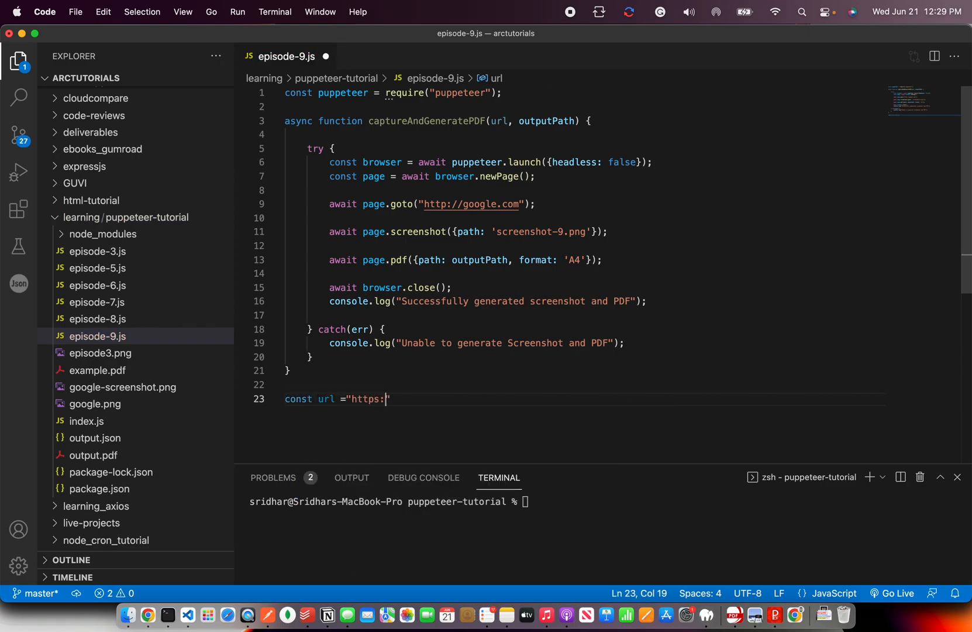
{"action": "type", "text": "//google.com\""}
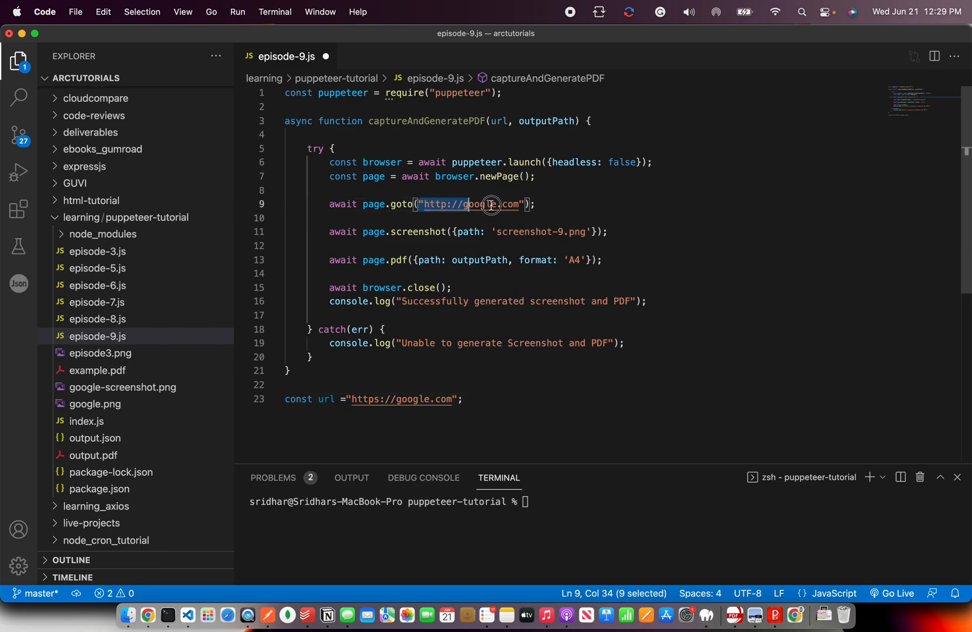
{"action": "type", "text": "url"}
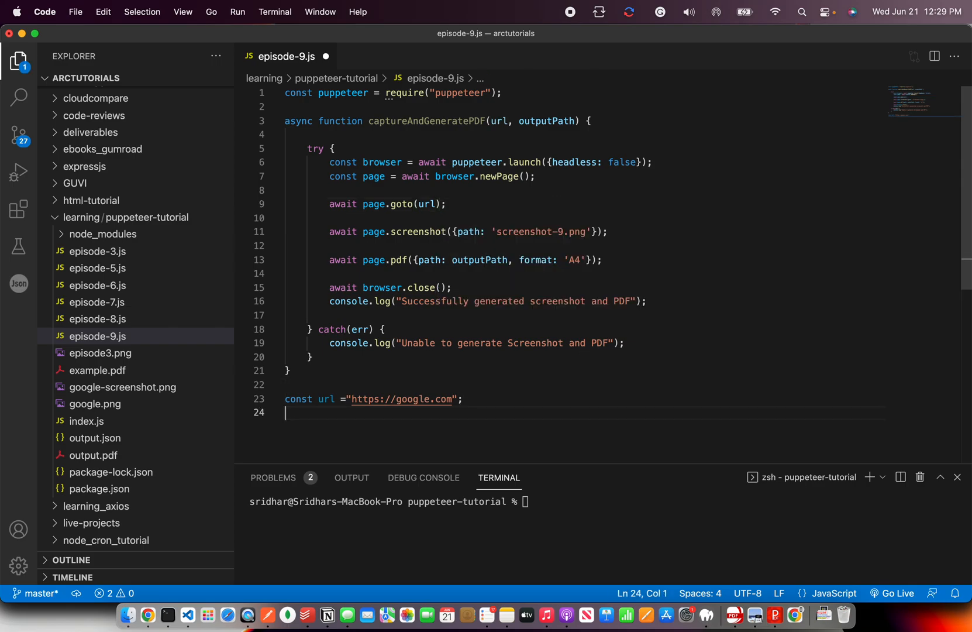
Define const outputPath = "episode-9.pdf", correcting the mistyped png extension.
{"action": "type", "text": "const out"}
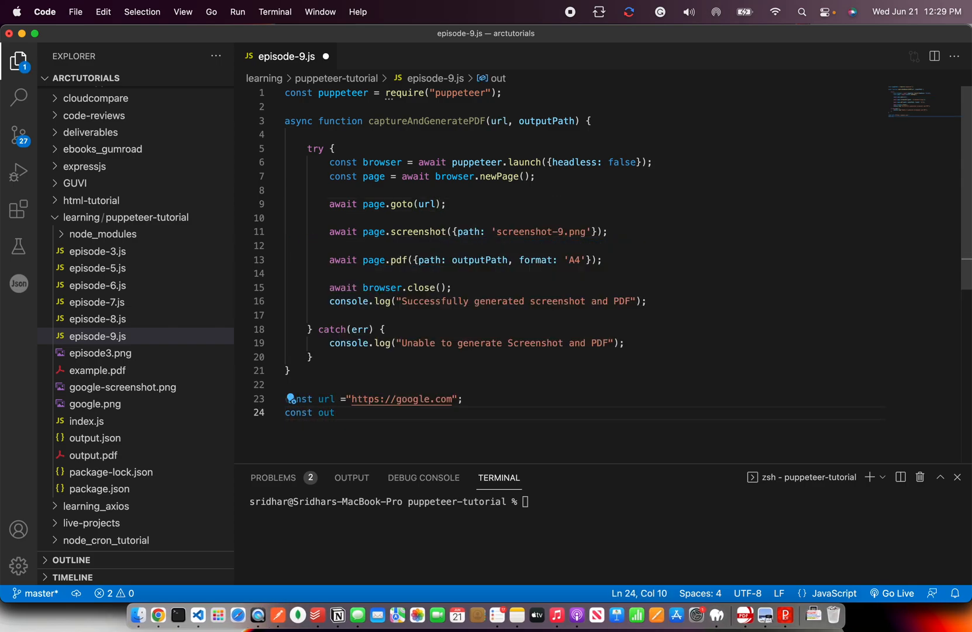
{"action": "type", "text": "putPath ="}
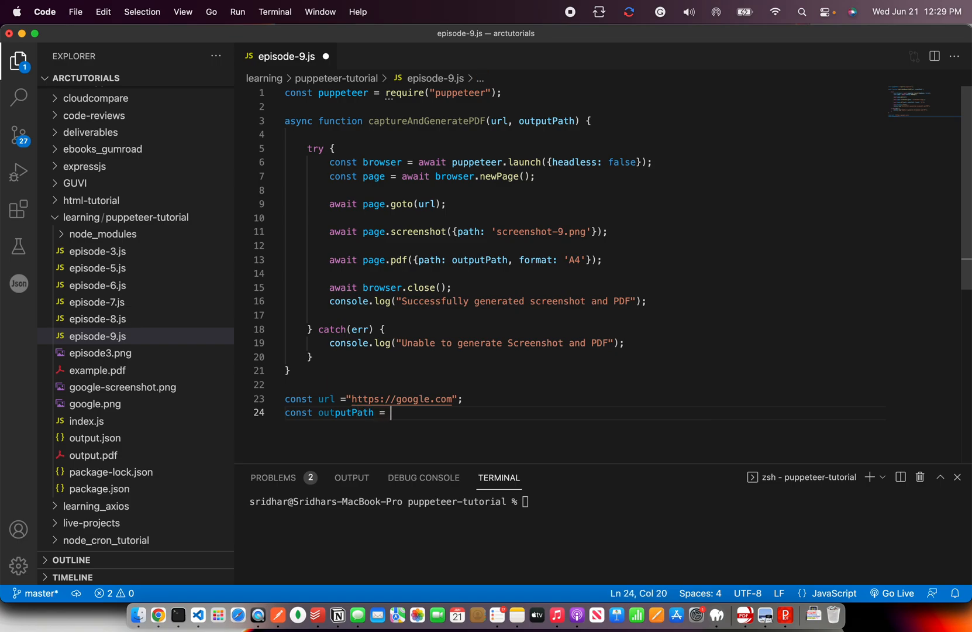
{"action": "type", "text": "\"\""}
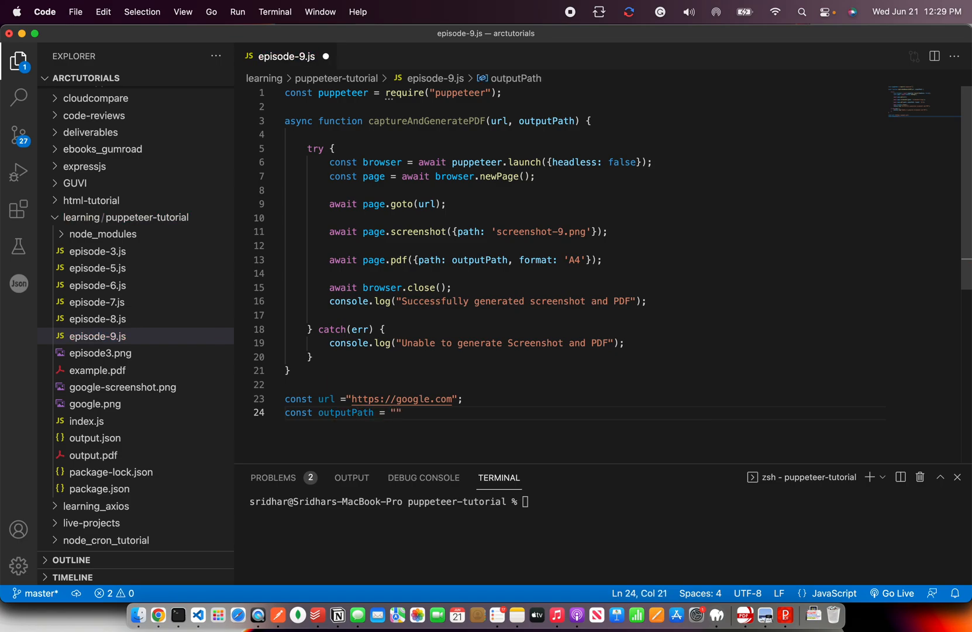
{"action": "type", "text": "google-"}
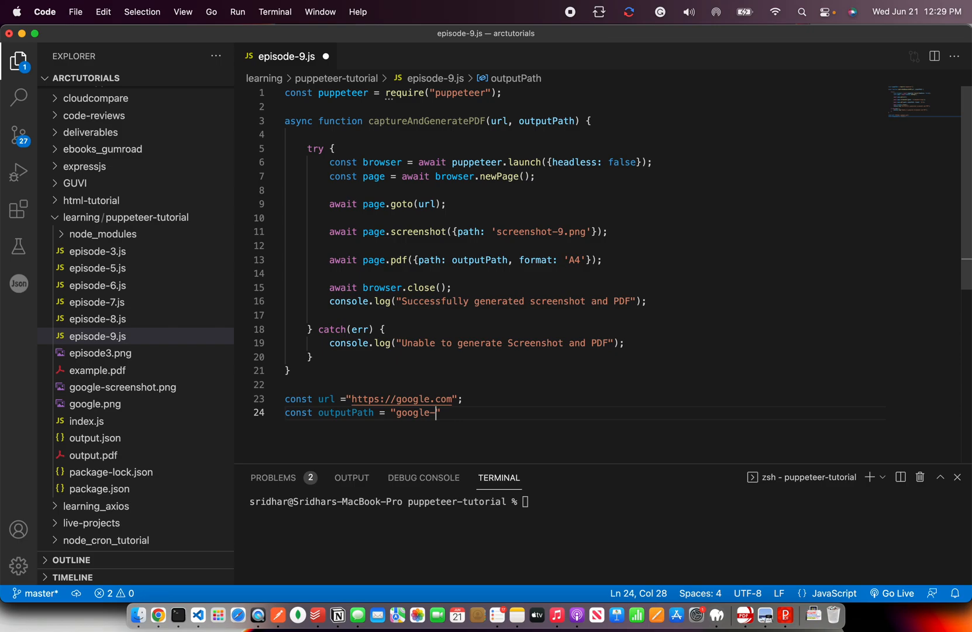
{"action": "type", "text": "9.png"}
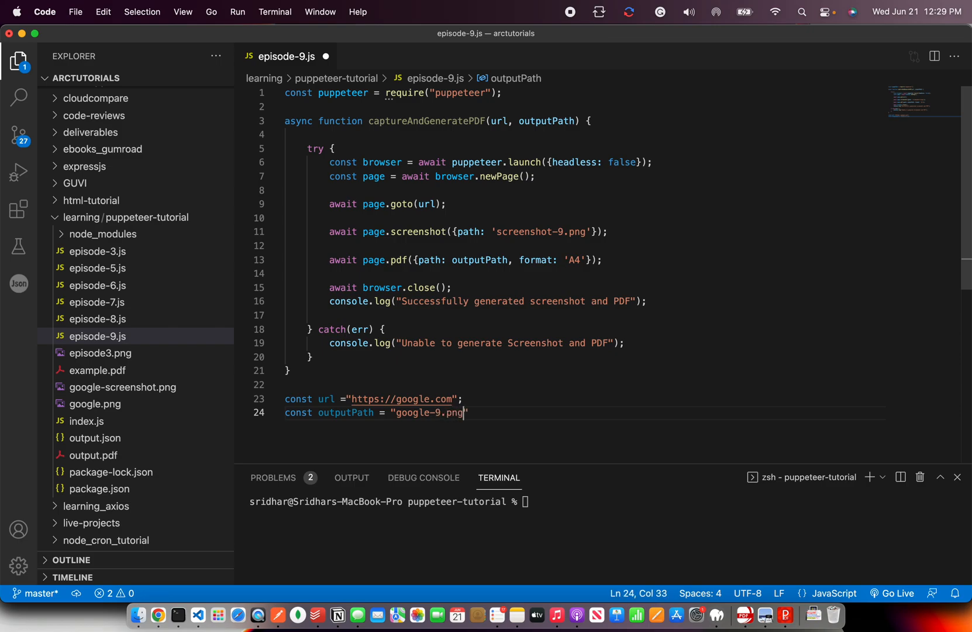
{"action": "key", "text": "Backspace"}
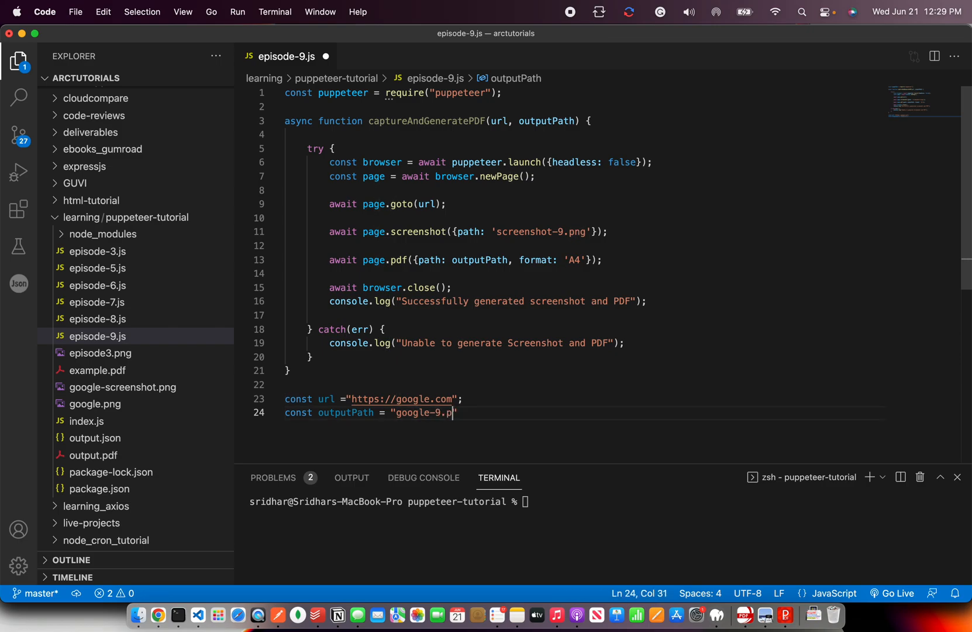
{"action": "type", "text": "df\";"}
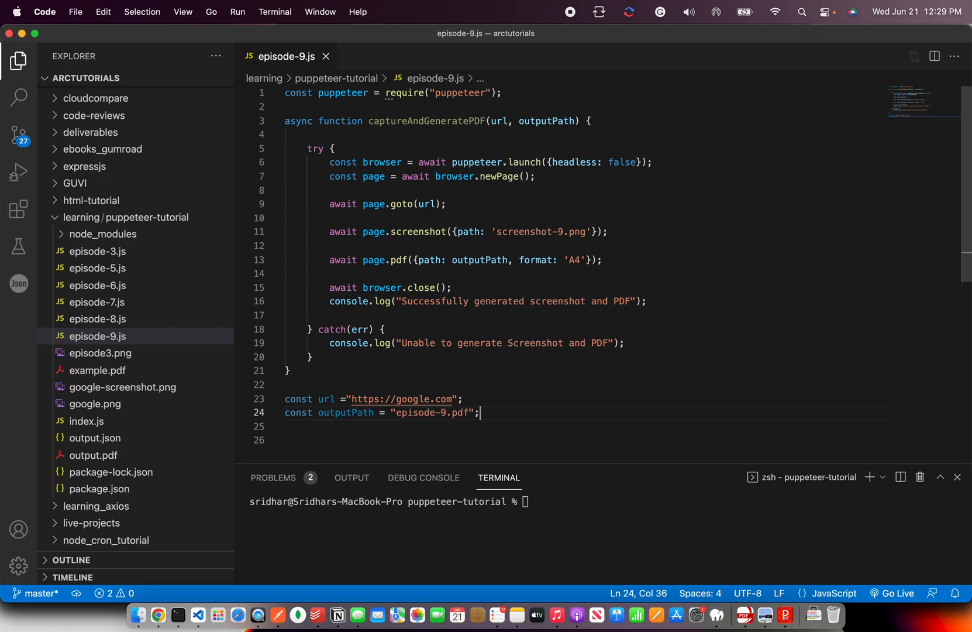
Call captureAndGeneratePDF(url, outputPath); at the end of the script.
{"action": "type", "text": "gene"}
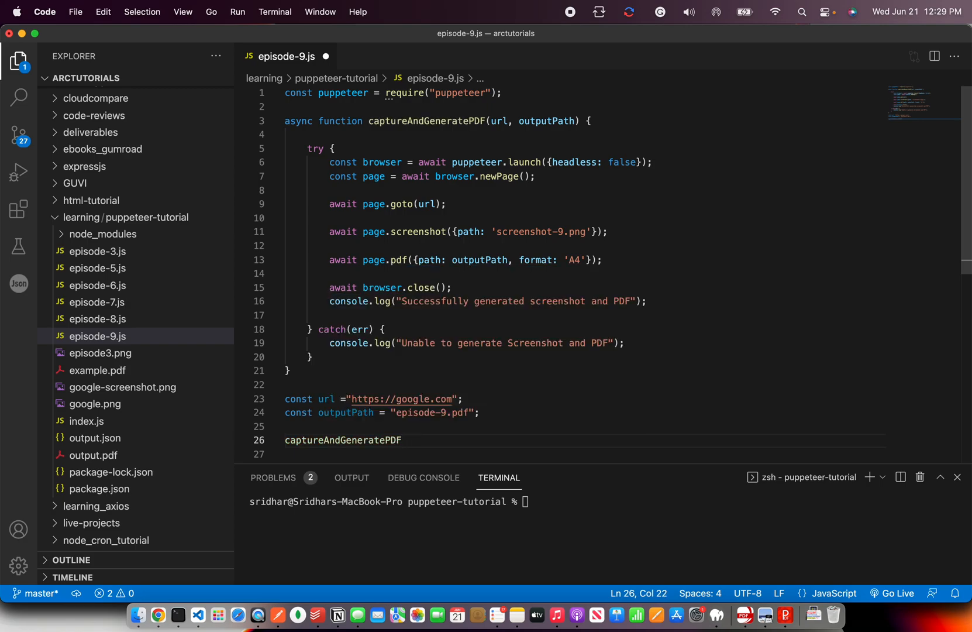
{"action": "type", "text": "(url,"}
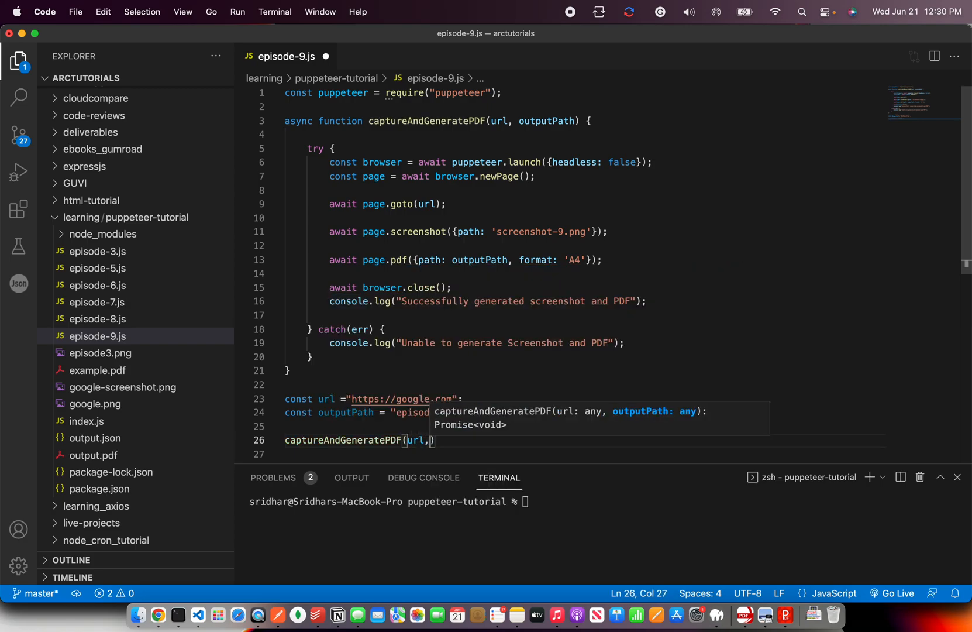
{"action": "type", "text": "outputPath"}
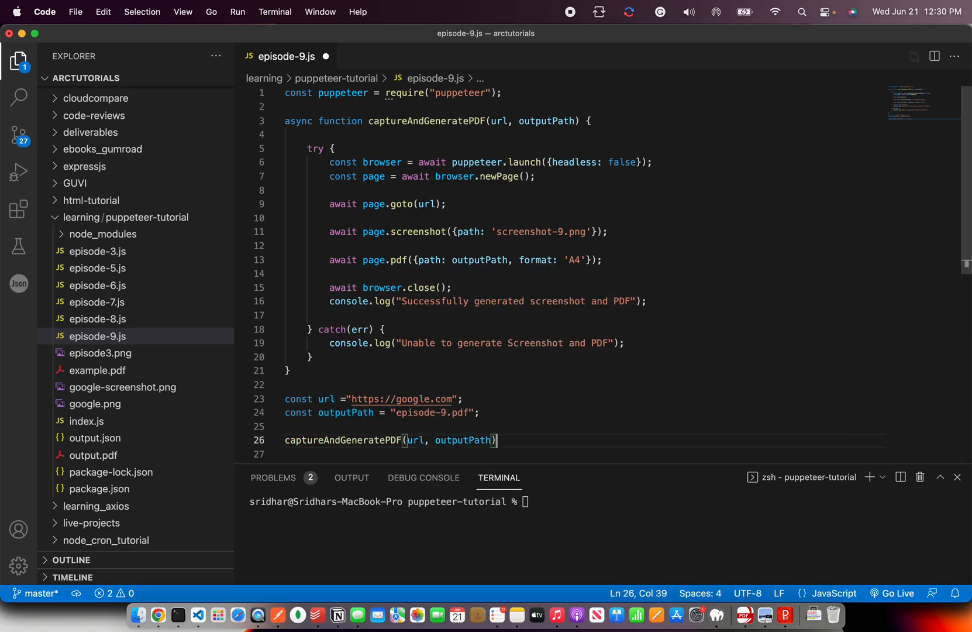
{"action": "type", "text": ";"}
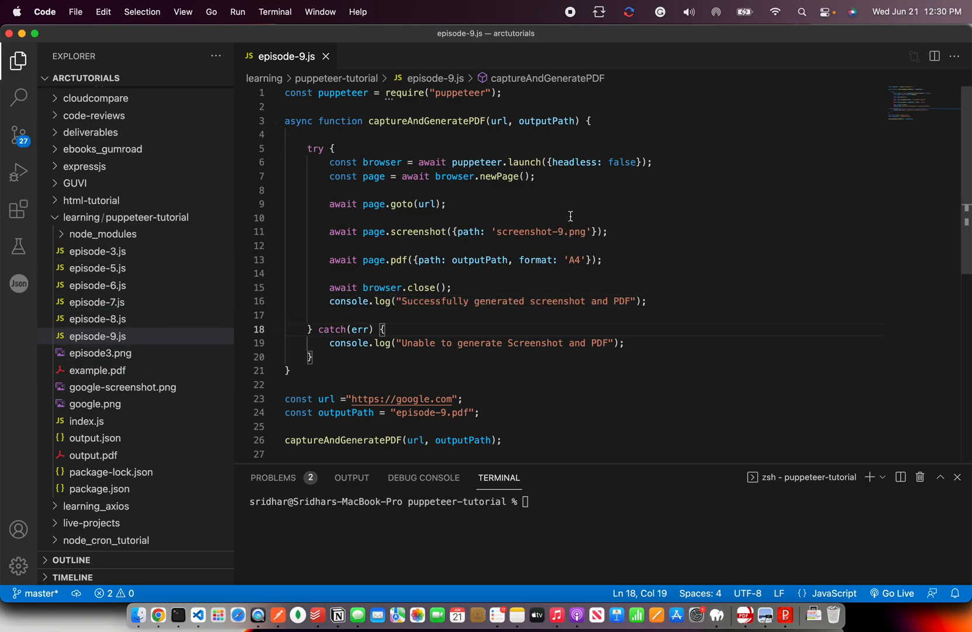
Rename the screenshot path to editsode-screenshot-9.png.
{"action": "double_click", "coordinate": [525, 231]}
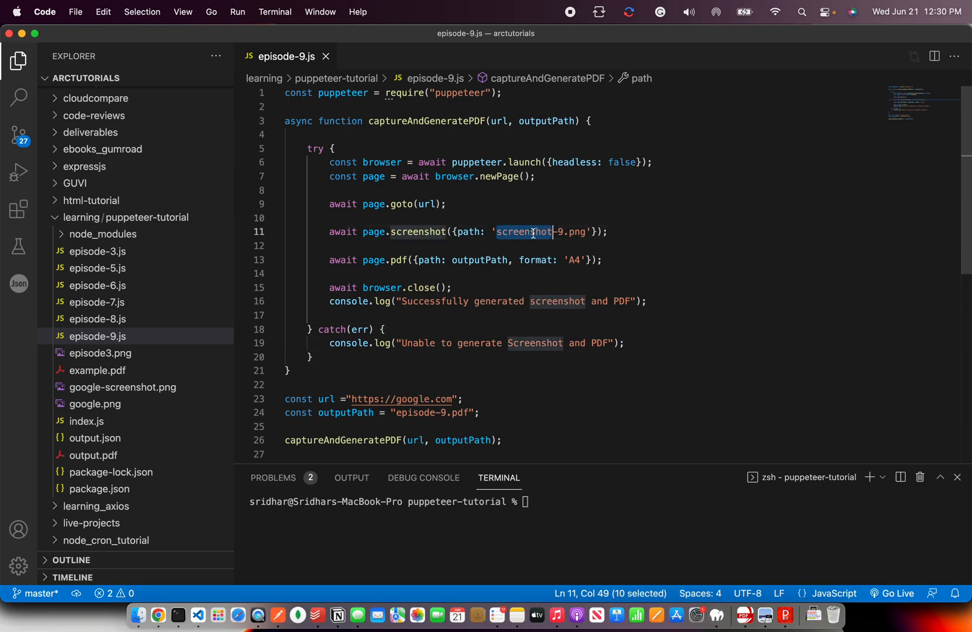
{"action": "type", "text": "editsode-"}
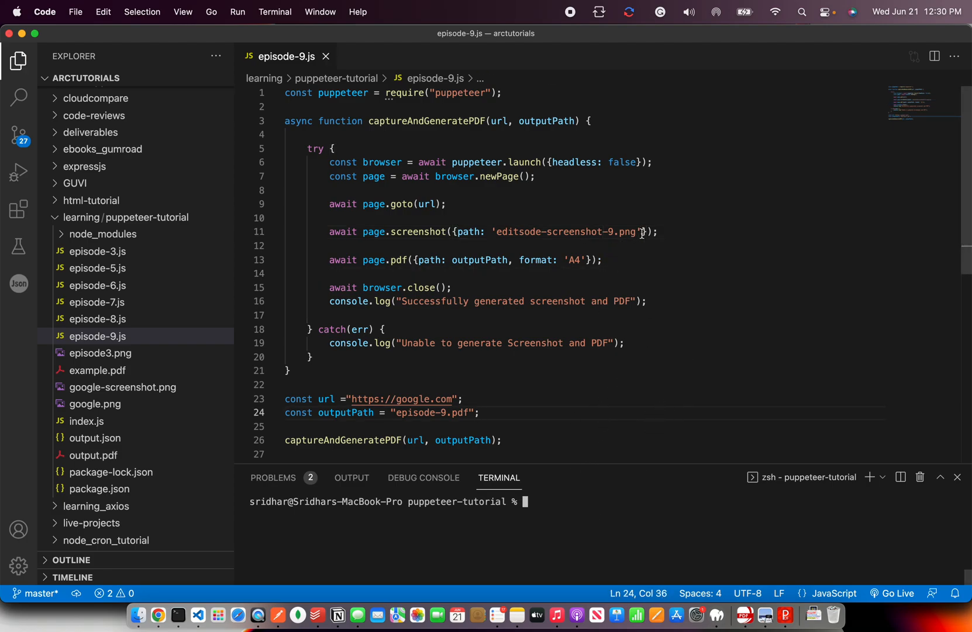
{"action": "left_click_drag", "start_coordinate": [496, 231], "coordinate": [636, 232]}
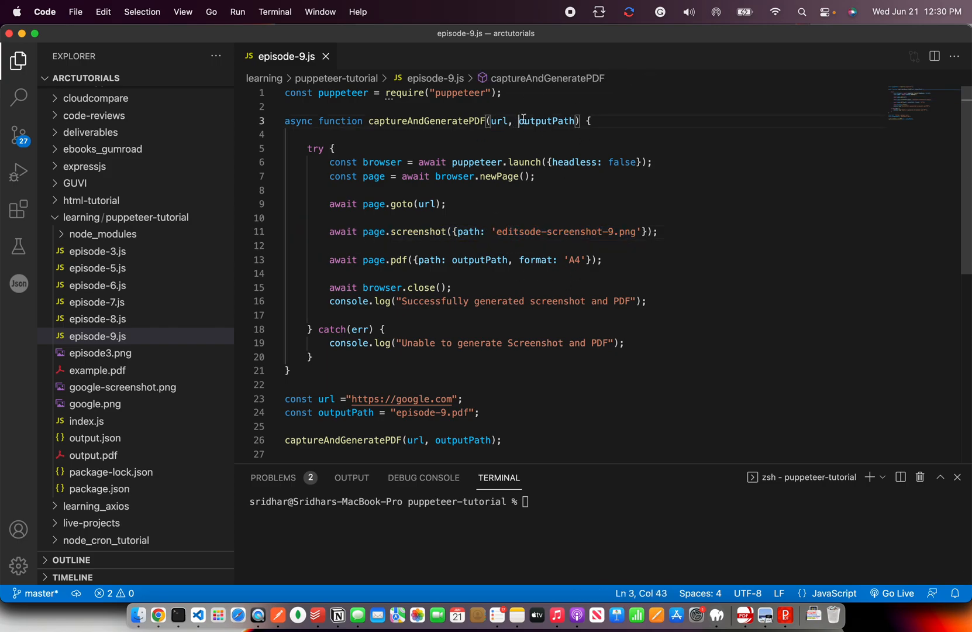
{"action": "left_click", "coordinate": [598, 260]}
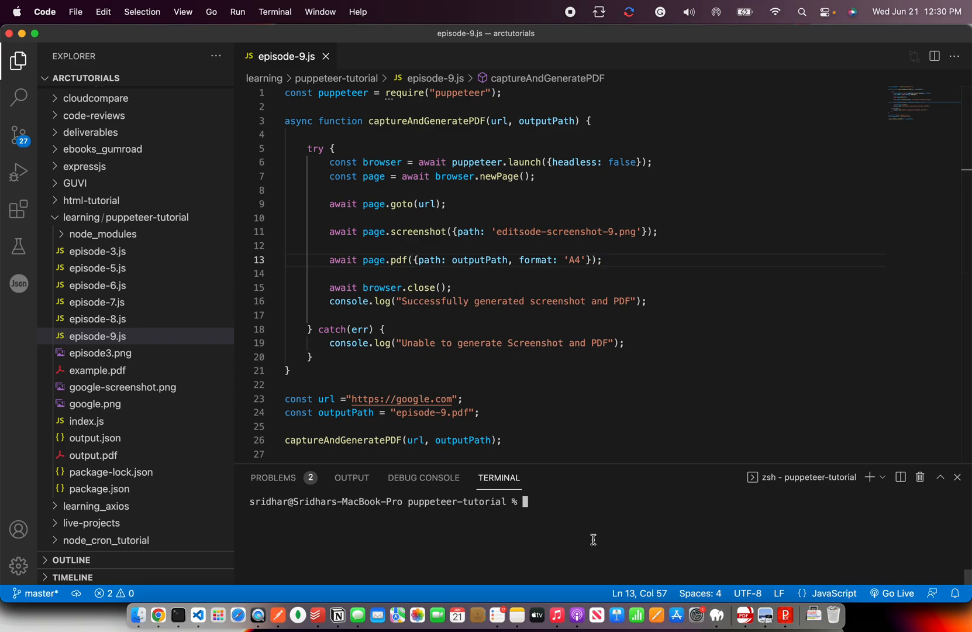
Run node episode-9.js in the integrated terminal.
{"action": "type", "text": "node episode-9.js"}
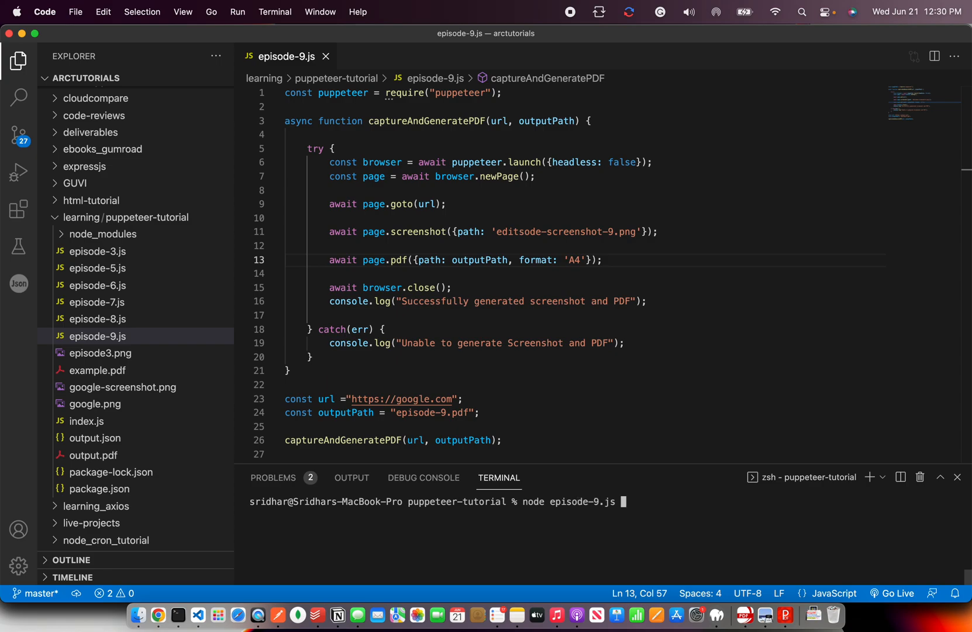
{"action": "key", "text": "Enter"}
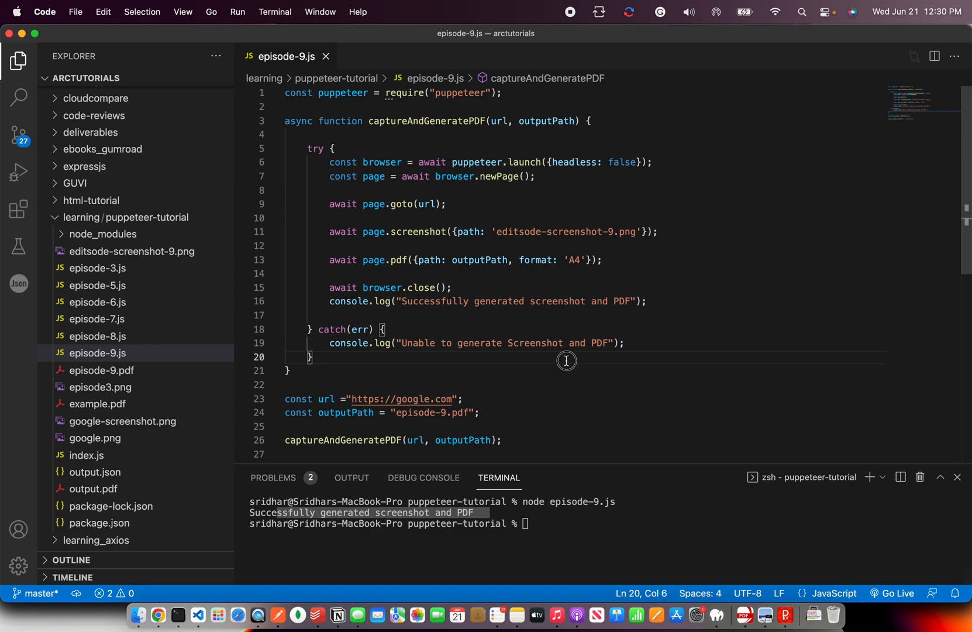
View google-screenshot.png, then open the generated episode-9.pdf from the Explorer.
{"action": "left_click", "coordinate": [123, 421]}
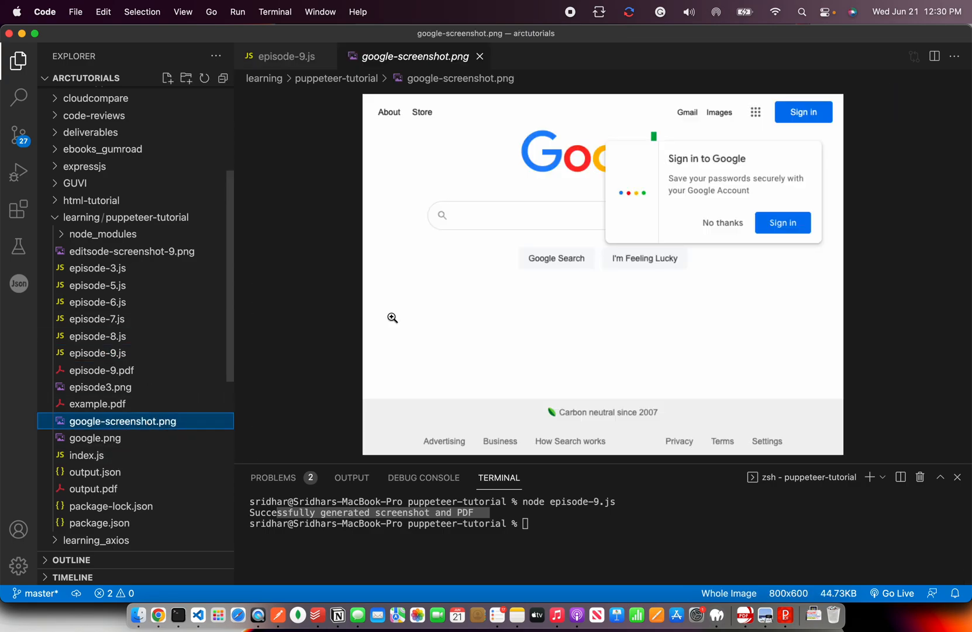
{"action": "mouse_move", "coordinate": [296, 292]}
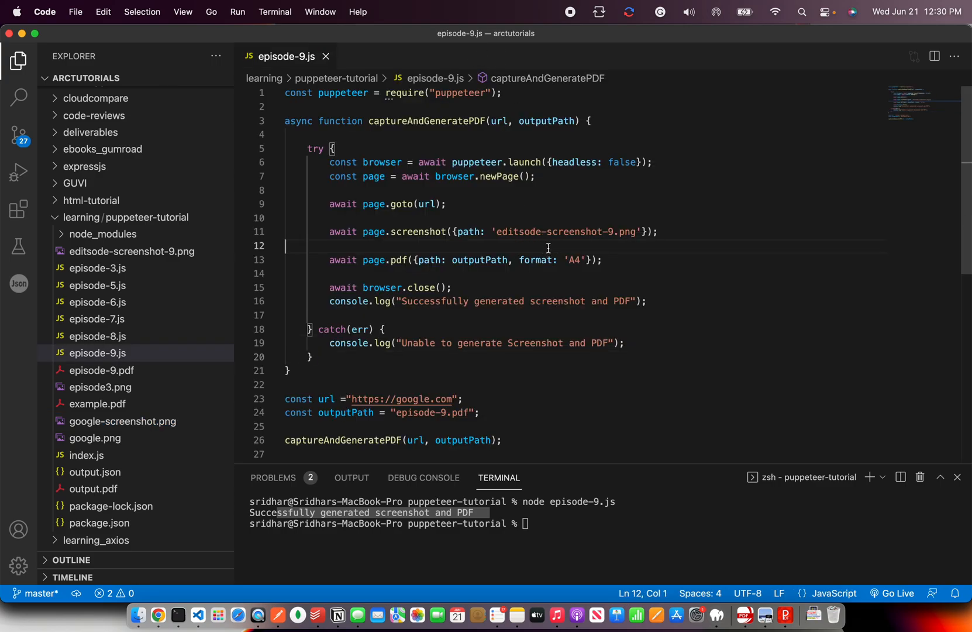
{"action": "double_click", "coordinate": [517, 232]}
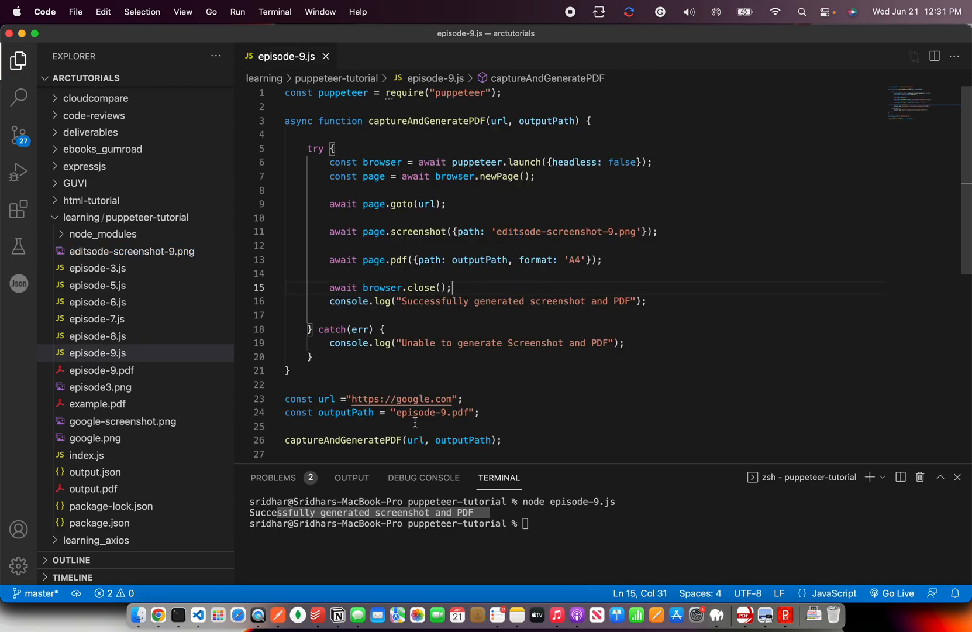
{"action": "left_click", "coordinate": [101, 370]}
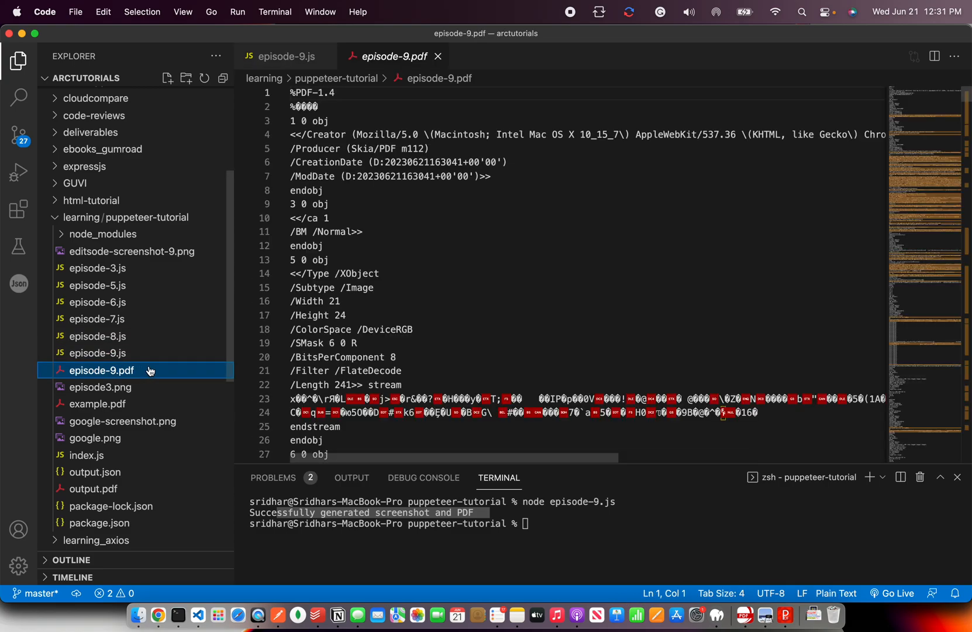
{"action": "right_click", "coordinate": [101, 371]}
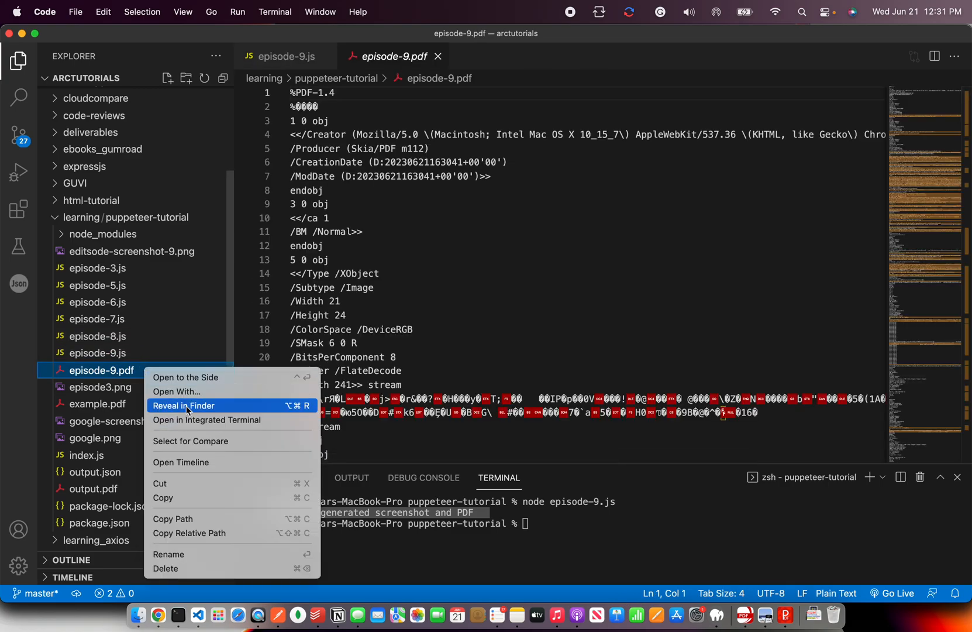
{"action": "left_click", "coordinate": [183, 406]}
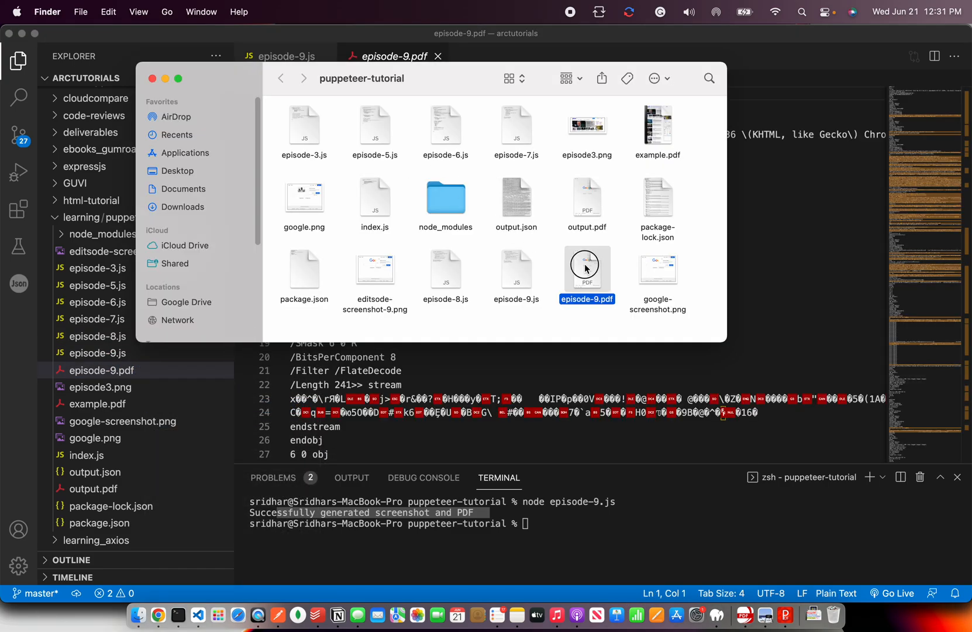
{"action": "double_click", "coordinate": [587, 269]}
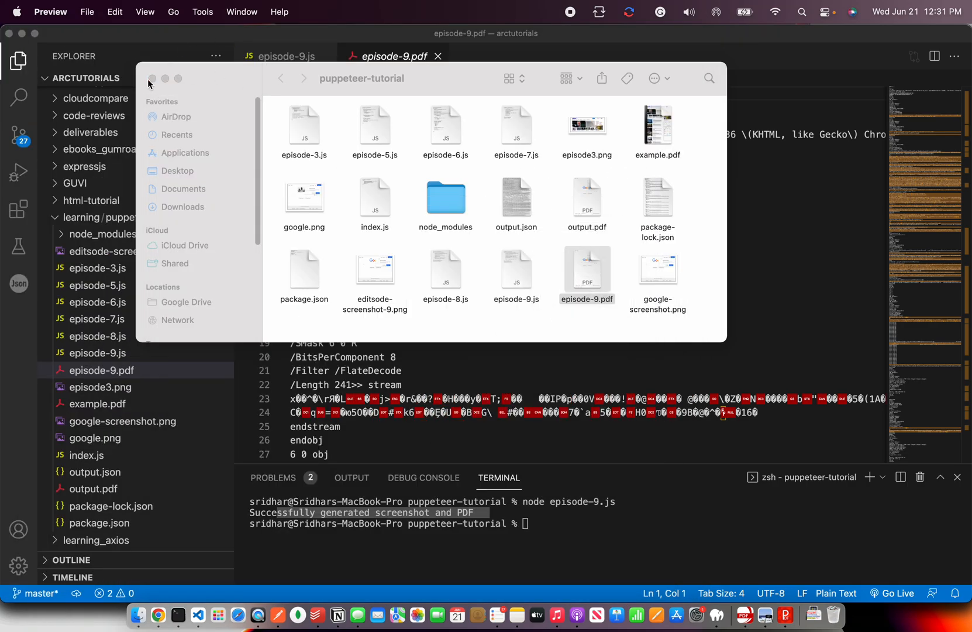
{"action": "left_click", "coordinate": [150, 78]}
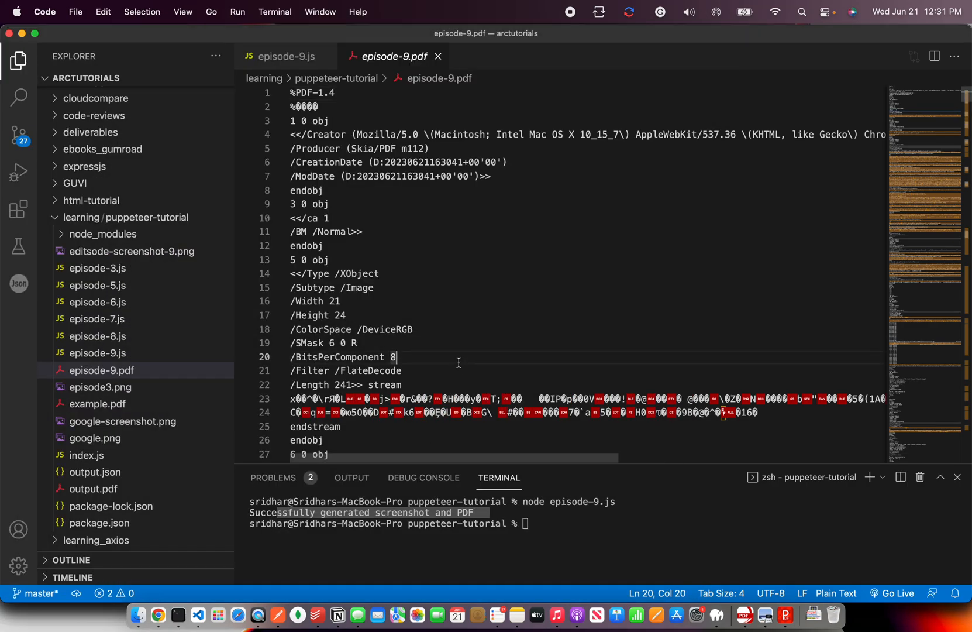
Show the closing 'Thank you.' slide announcing the next episode, Get Source Code of Page.
{"action": "left_click", "coordinate": [284, 56]}
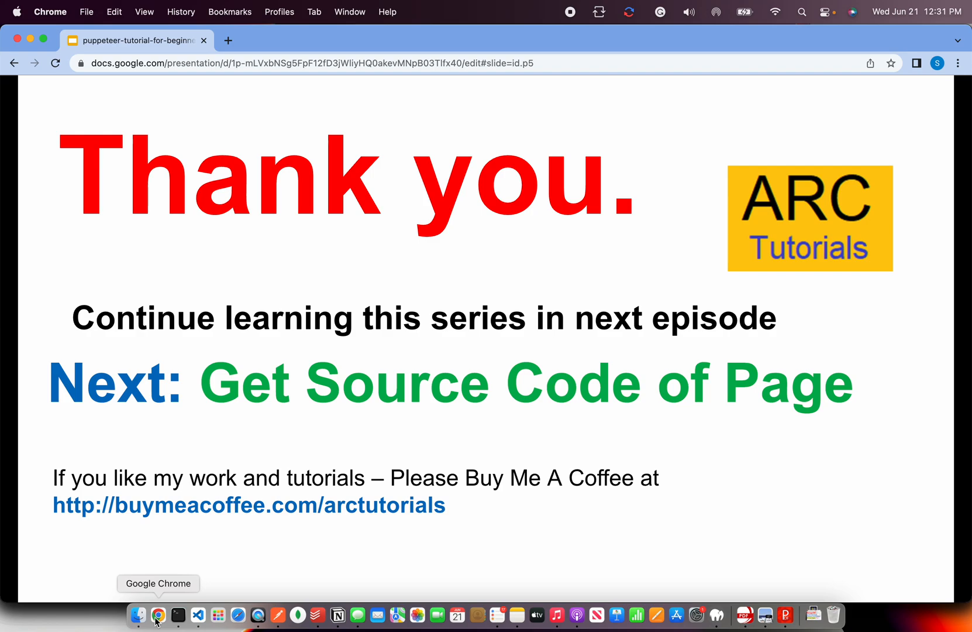
{"action": "mouse_move", "coordinate": [194, 595]}
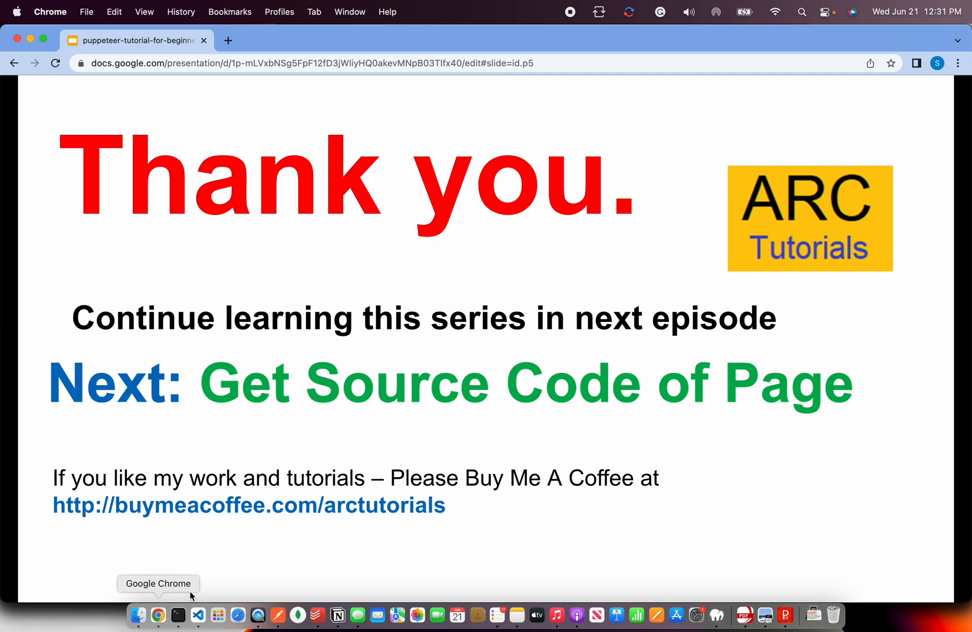
{"action": "mouse_move", "coordinate": [511, 538]}
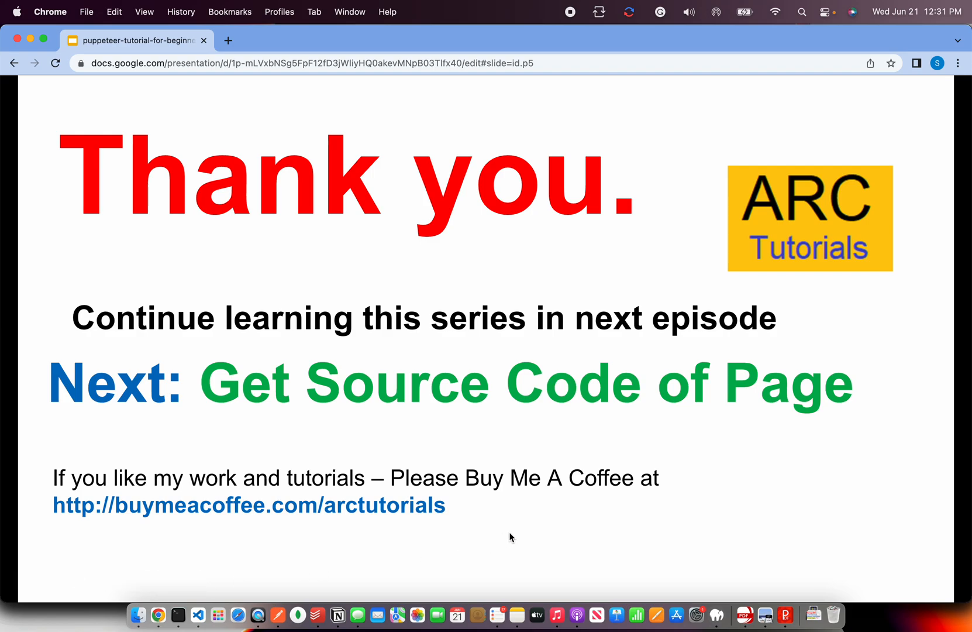